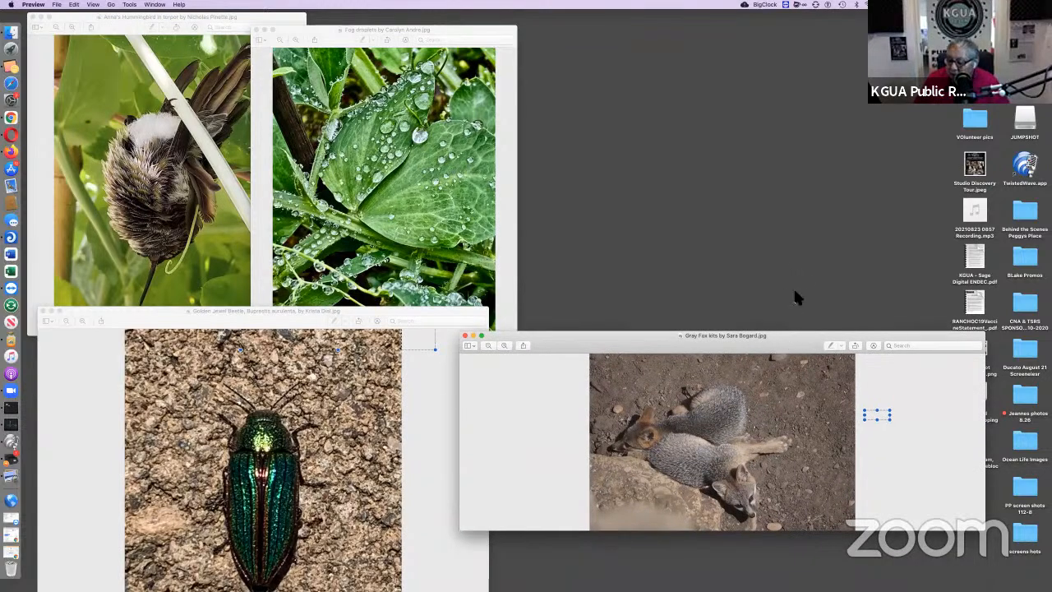
# Raise the gray fox kits photo window and enlarge it to fill the right side.
pyautogui.moveTo(724, 335); pyautogui.dragTo(743, 267)
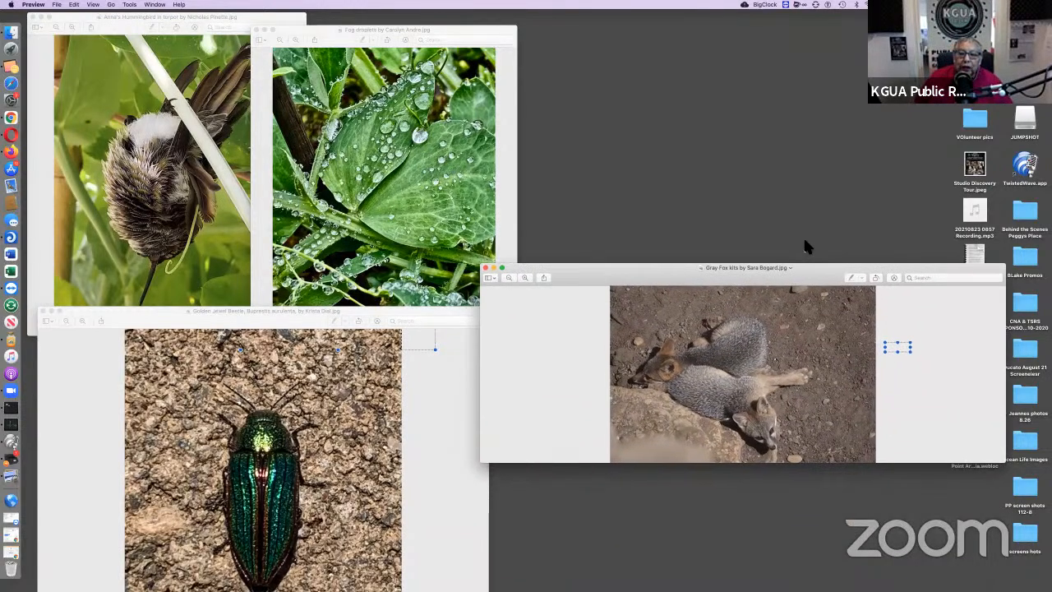
pyautogui.moveTo(746, 267); pyautogui.dragTo(746, 211)
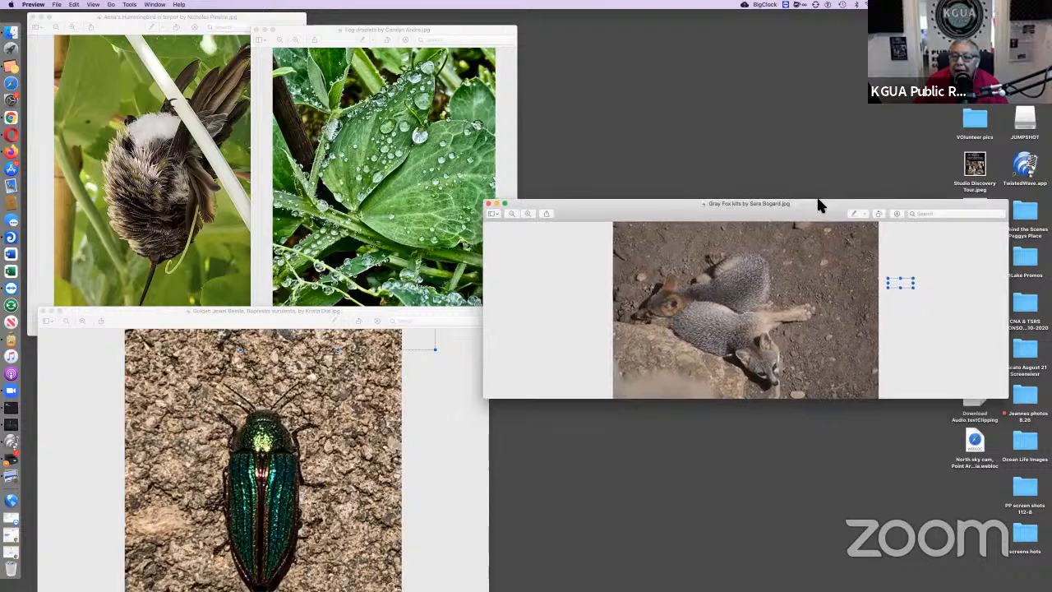
pyautogui.moveTo(747, 203); pyautogui.dragTo(770, 192)
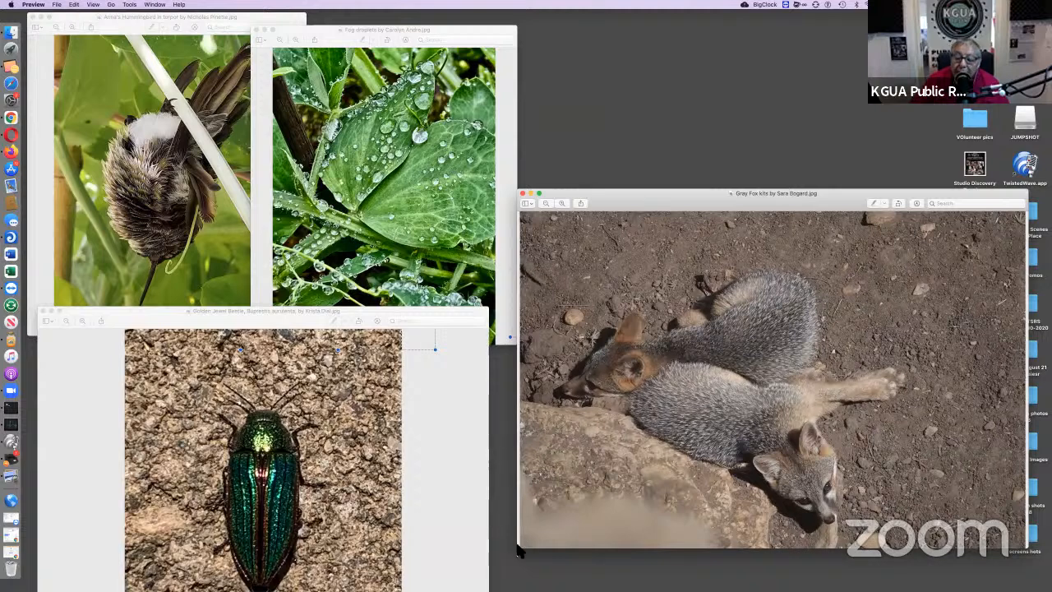
pyautogui.moveTo(486, 419)
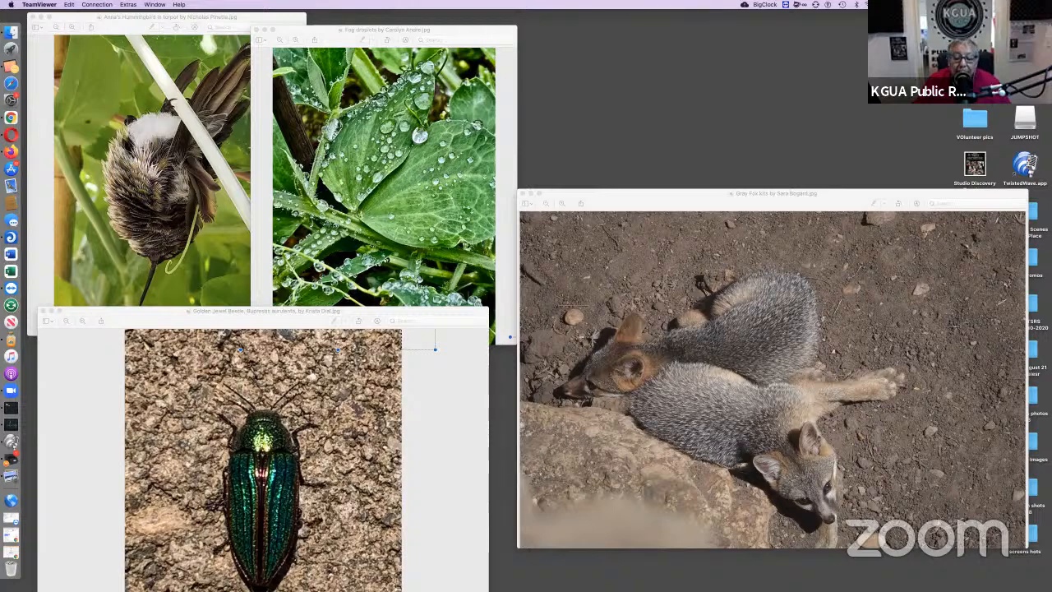
pyautogui.moveTo(828, 52)
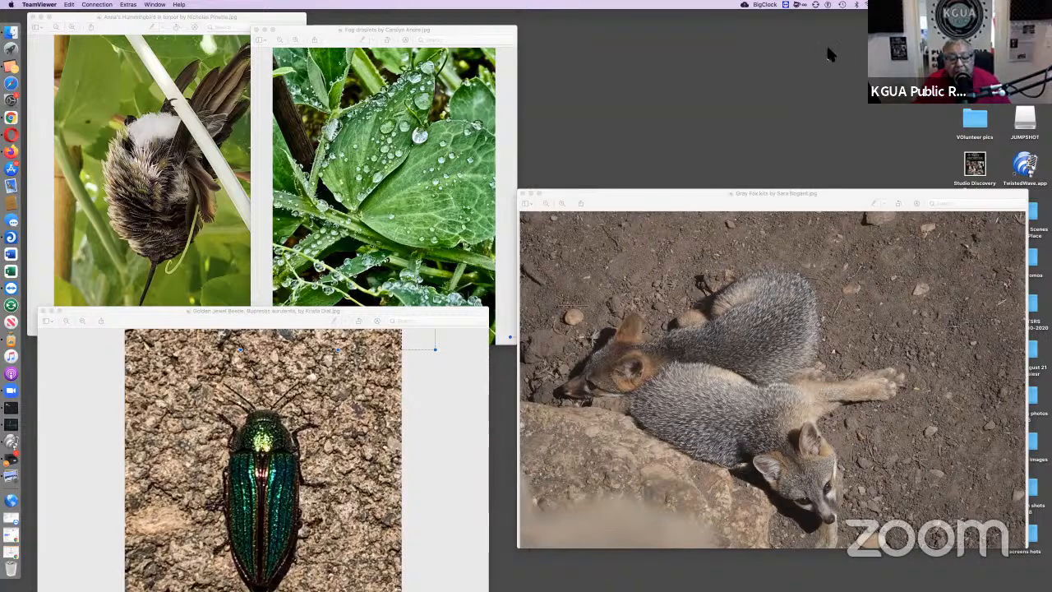
pyautogui.moveTo(778, 45)
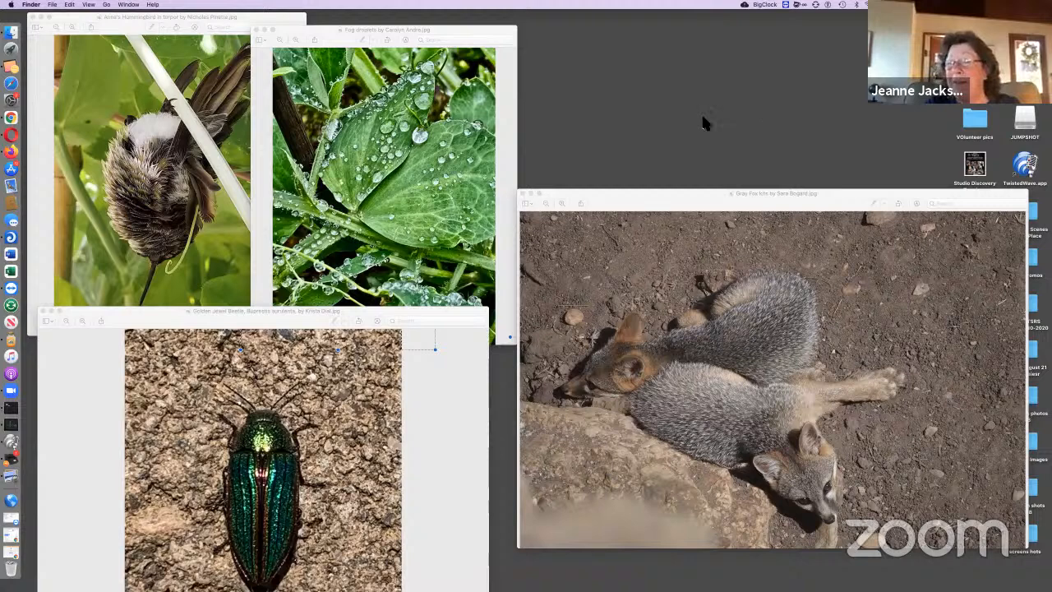
pyautogui.moveTo(590, 51)
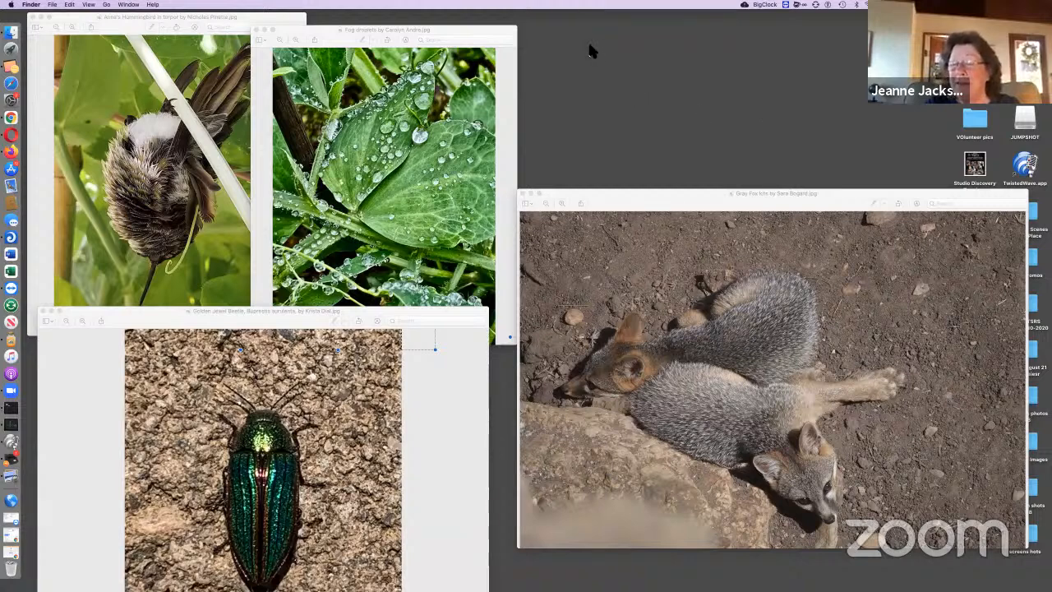
pyautogui.moveTo(586, 43)
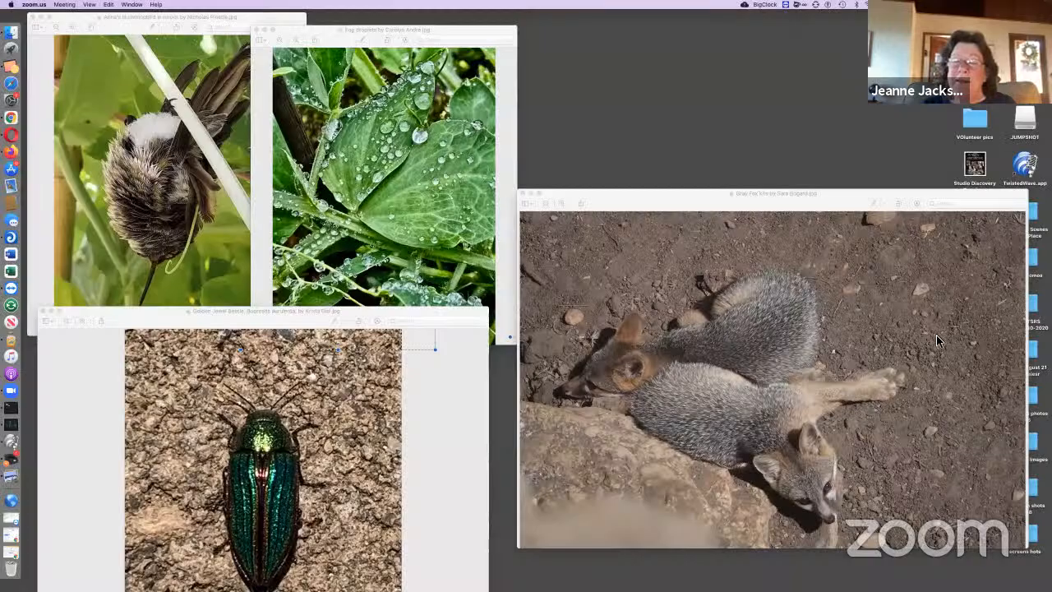
pyautogui.moveTo(699, 32)
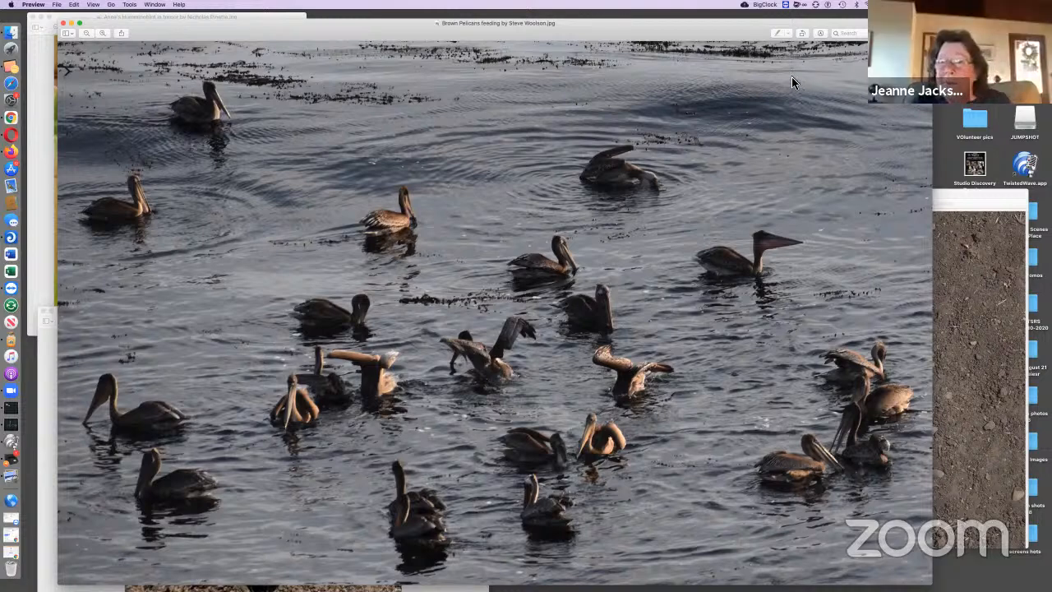
pyautogui.moveTo(821, 66)
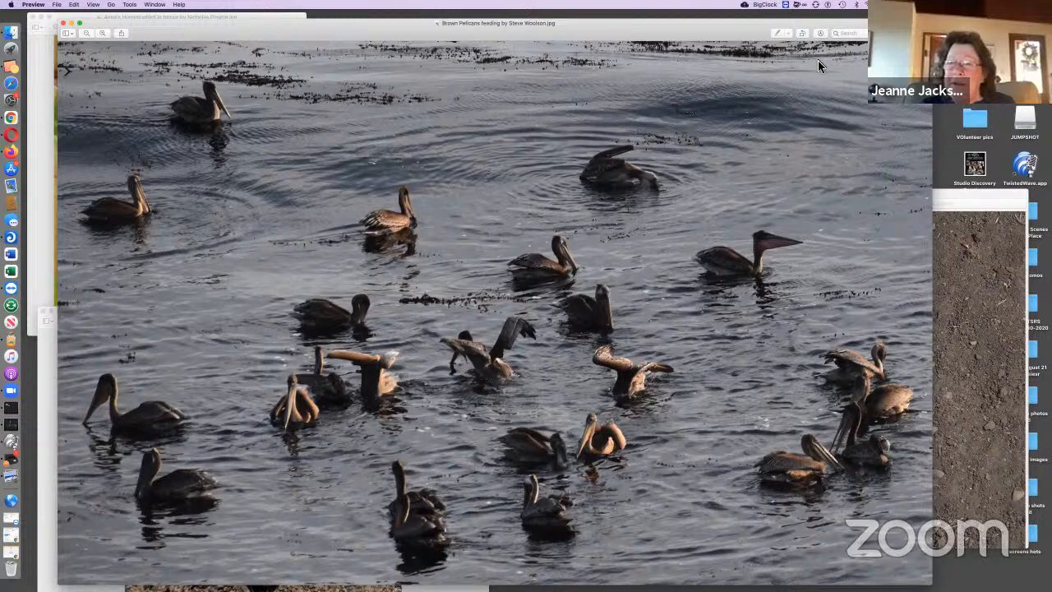
pyautogui.moveTo(864, 73)
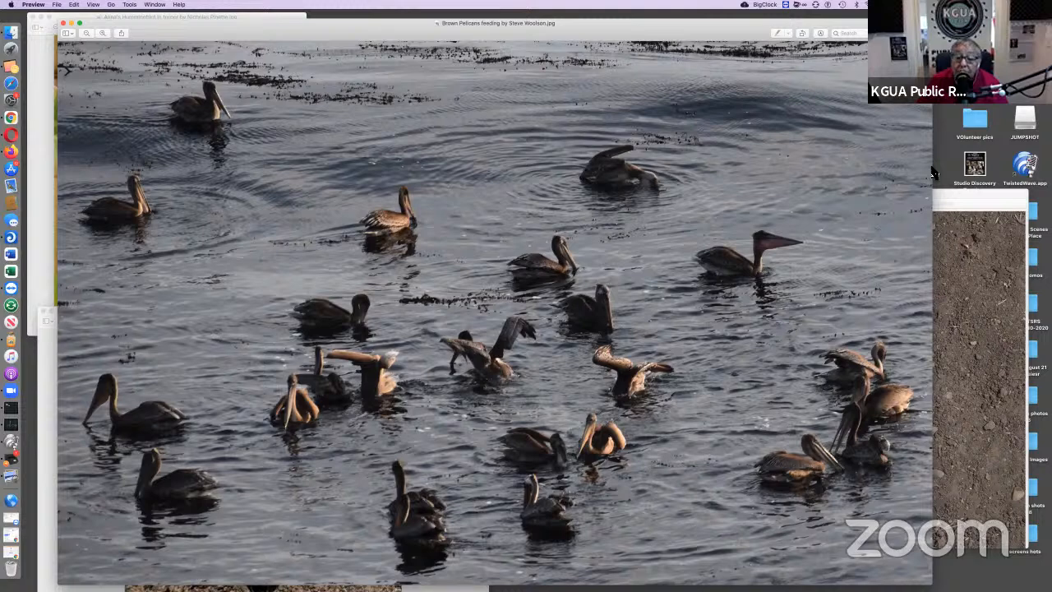
pyautogui.moveTo(10, 140)
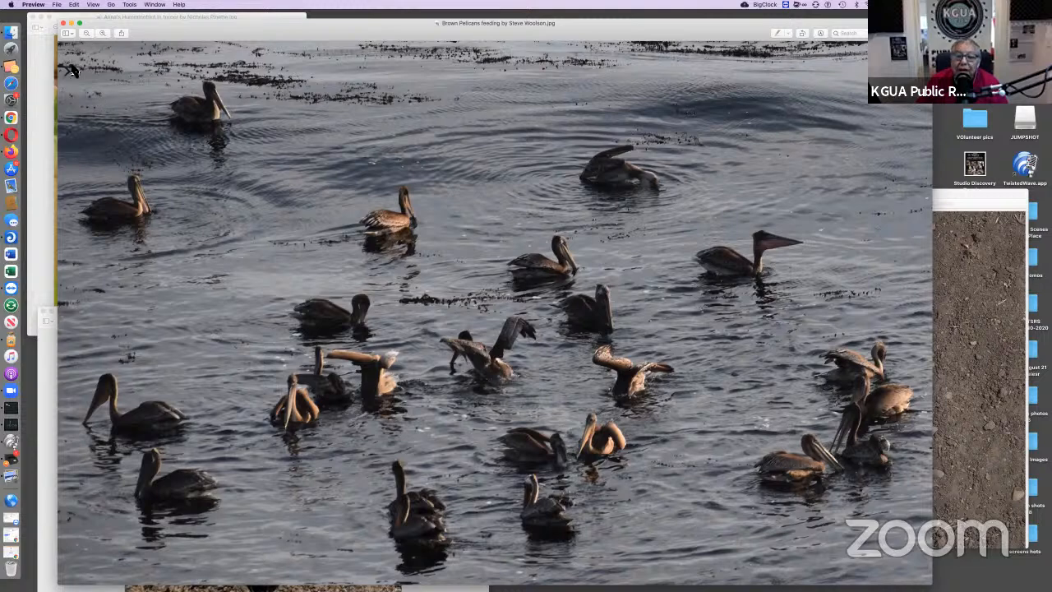
pyautogui.moveTo(72, 59)
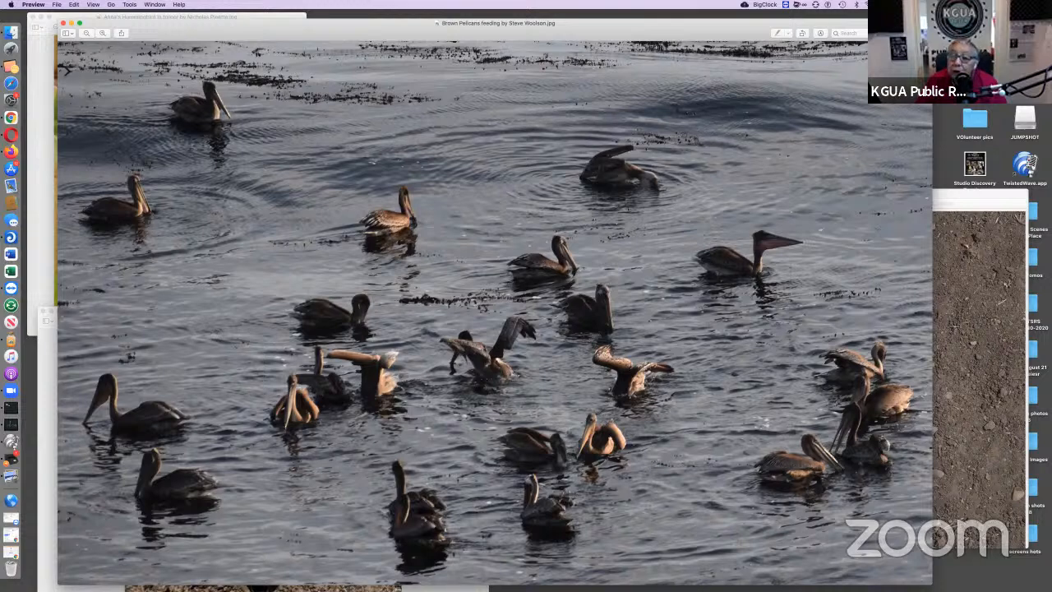
pyautogui.moveTo(66, 30)
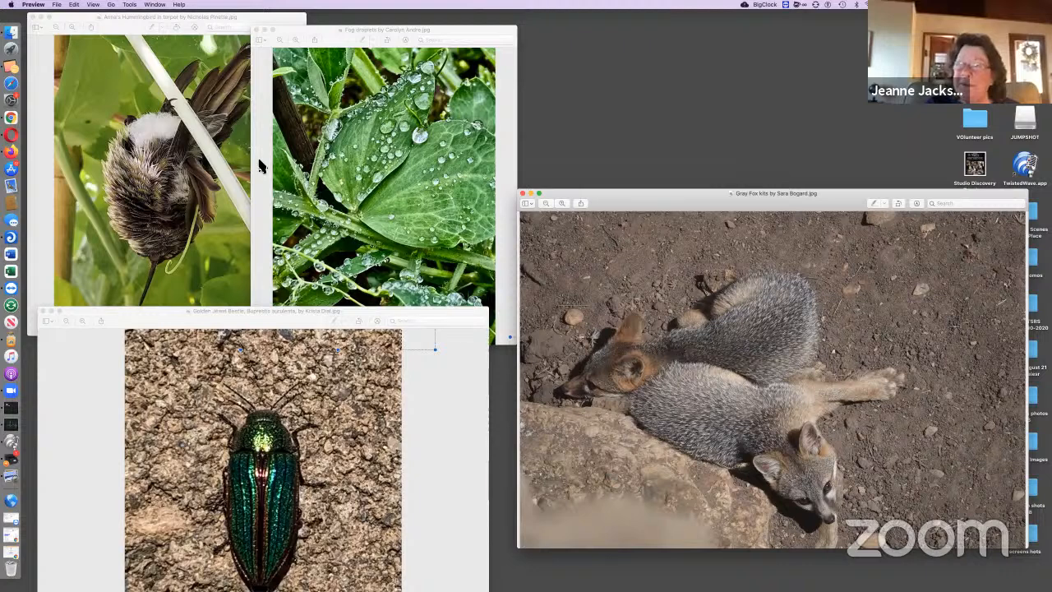
pyautogui.moveTo(277, 31)
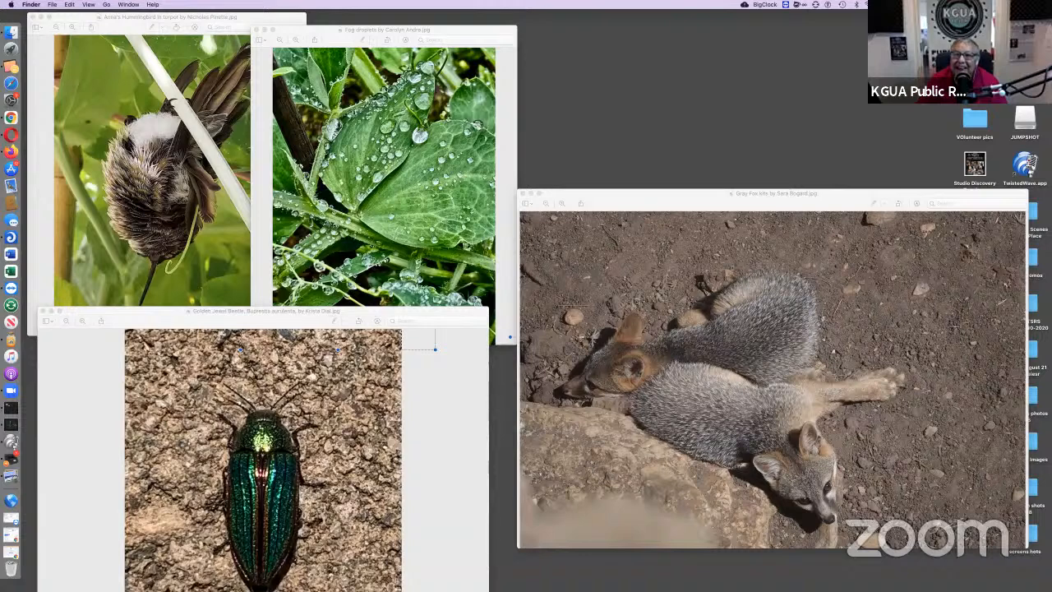
pyautogui.moveTo(599, 61)
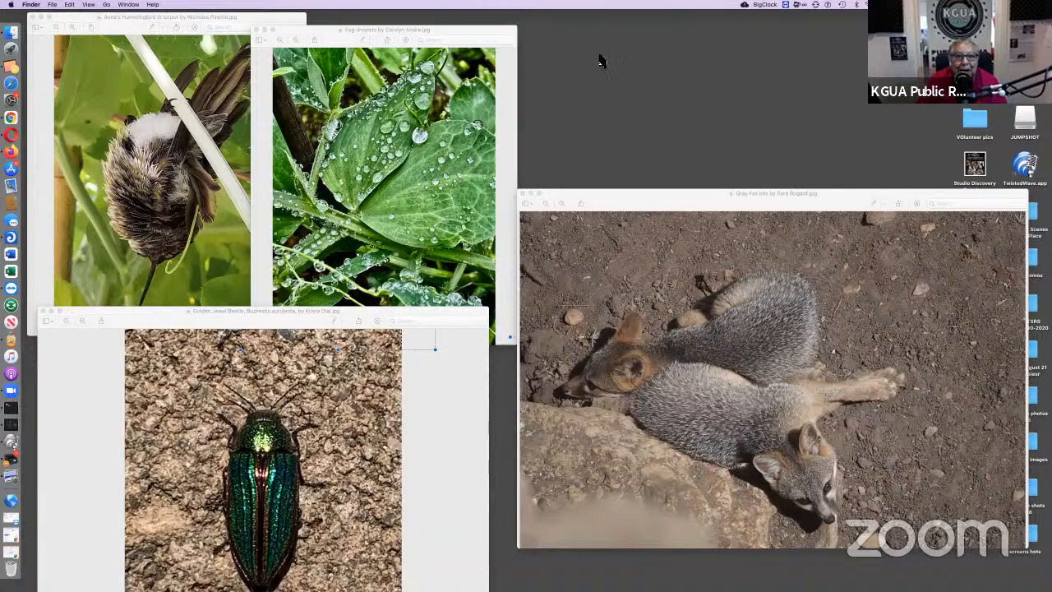
pyautogui.moveTo(586, 46)
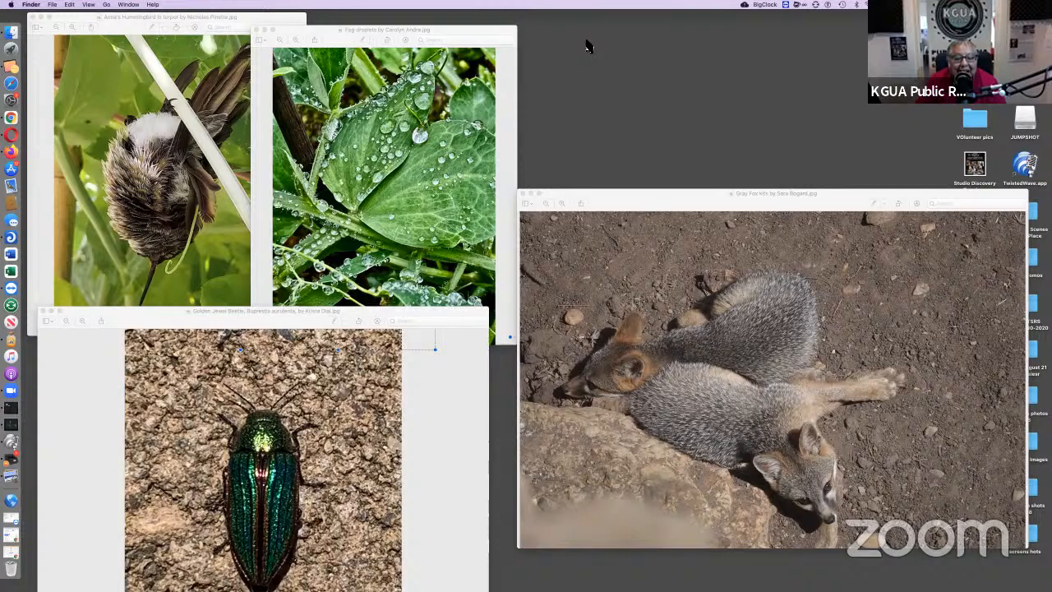
pyautogui.moveTo(595, 46)
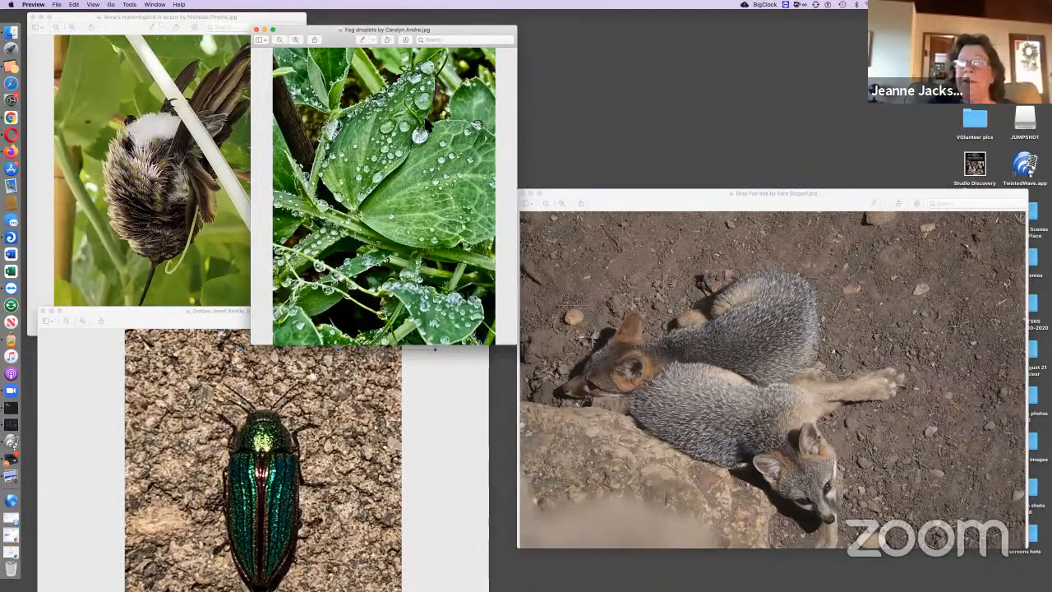
pyautogui.moveTo(571, 48)
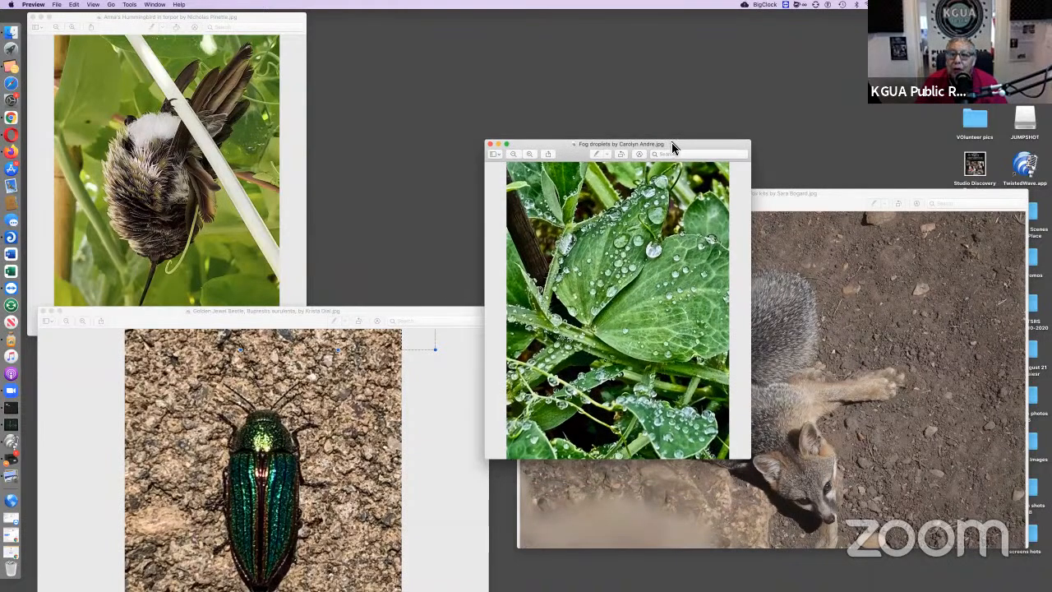
pyautogui.moveTo(445, 133)
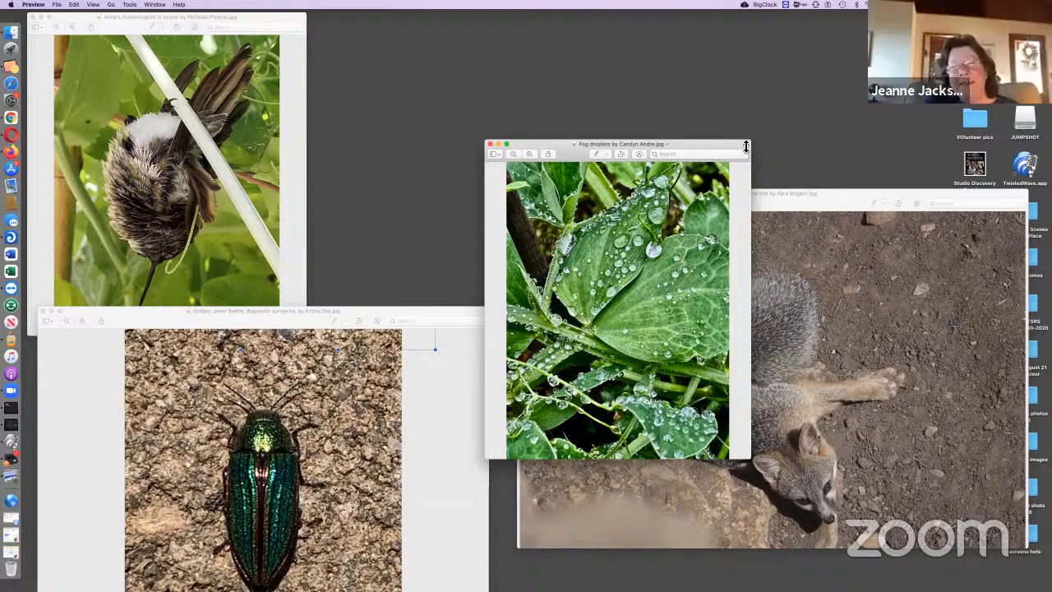
pyautogui.moveTo(716, 149)
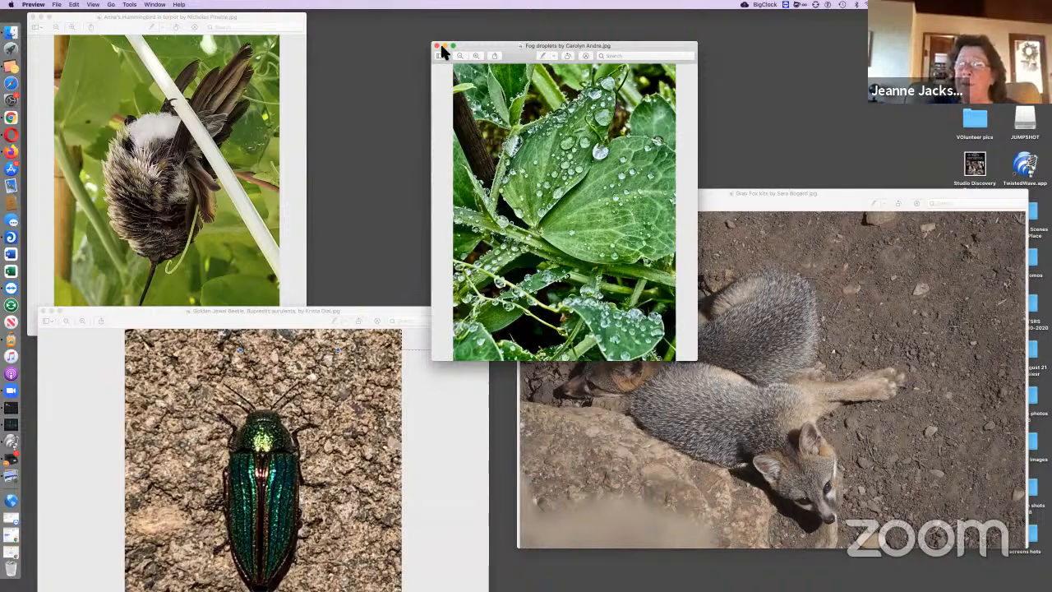
# Close the fog droplets photo.
pyautogui.click(435, 56)
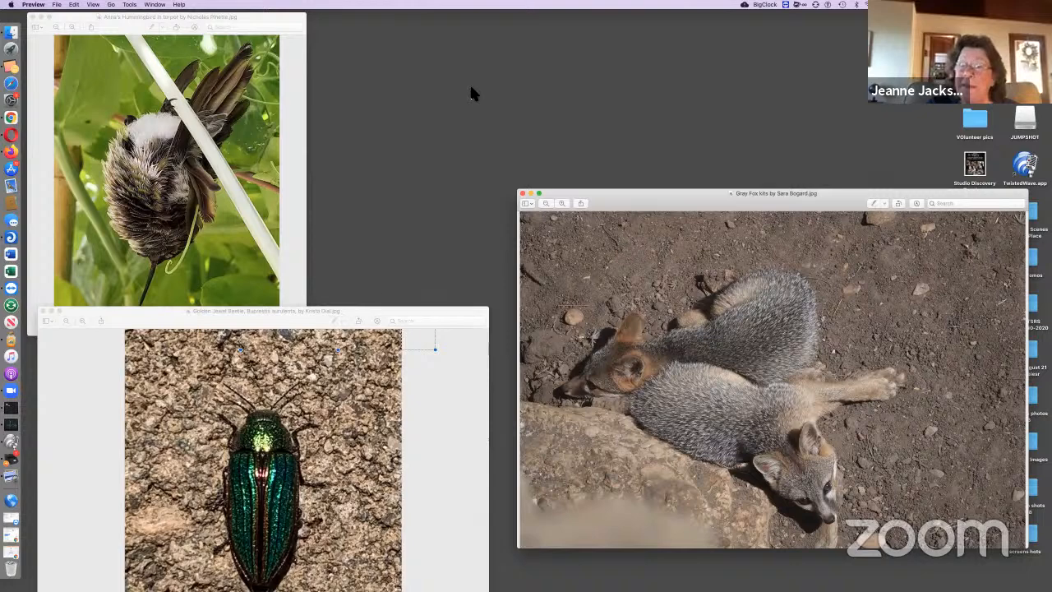
pyautogui.moveTo(787, 99)
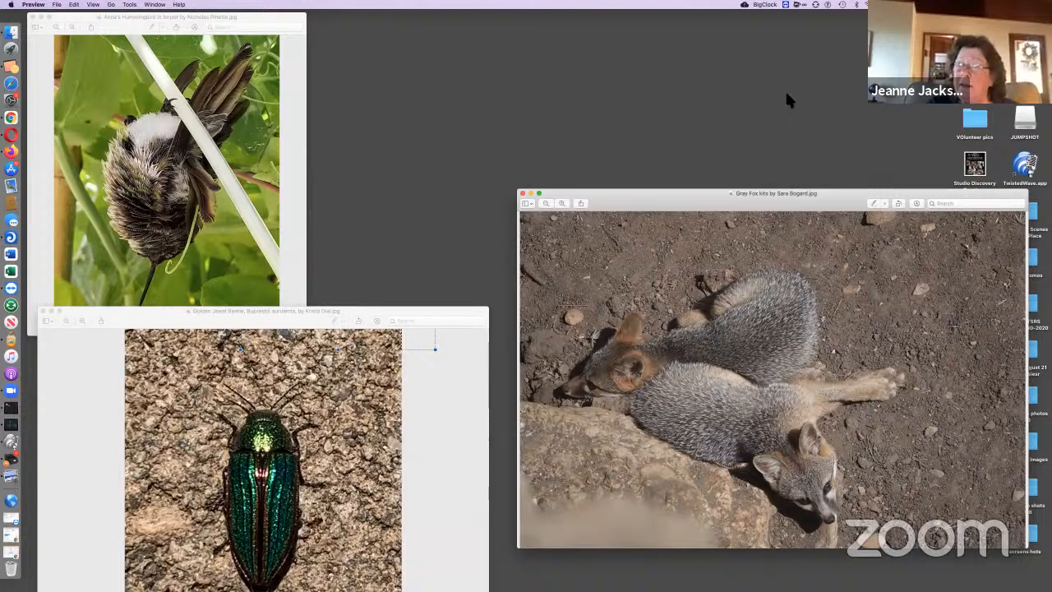
pyautogui.moveTo(834, 71)
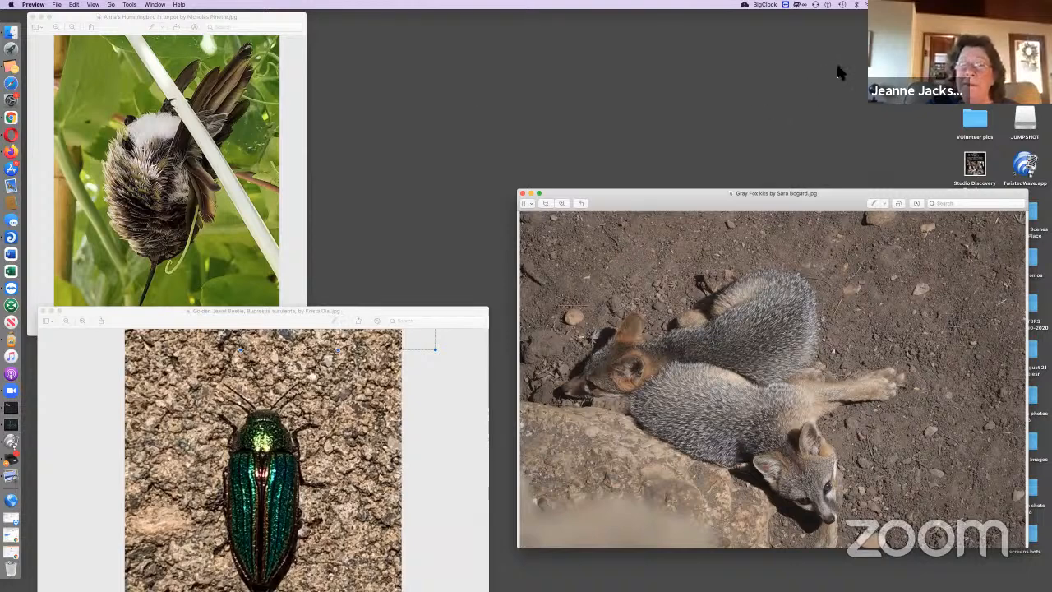
pyautogui.moveTo(732, 53)
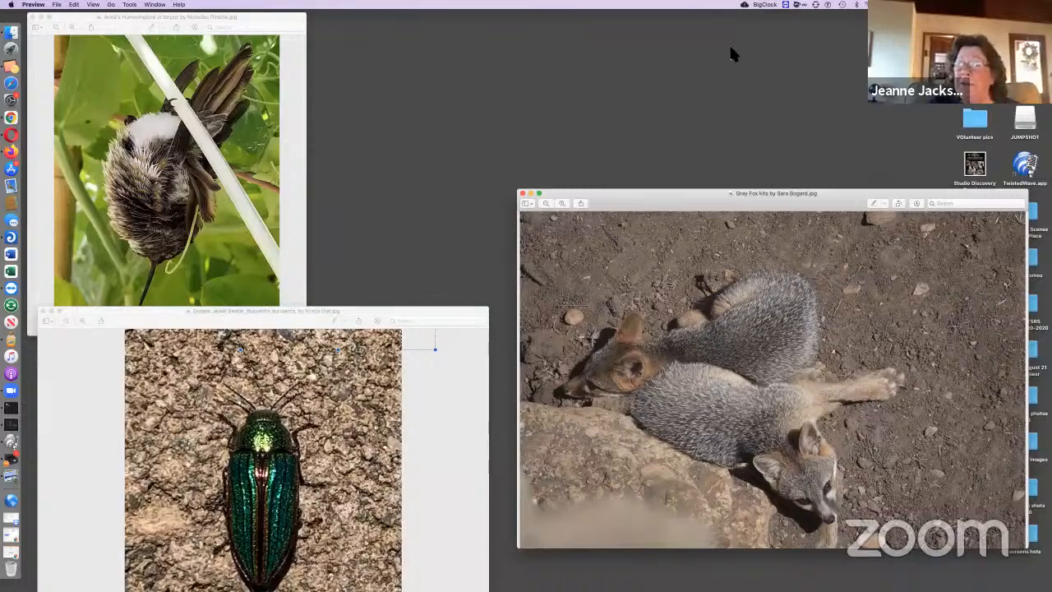
pyautogui.moveTo(514, 45)
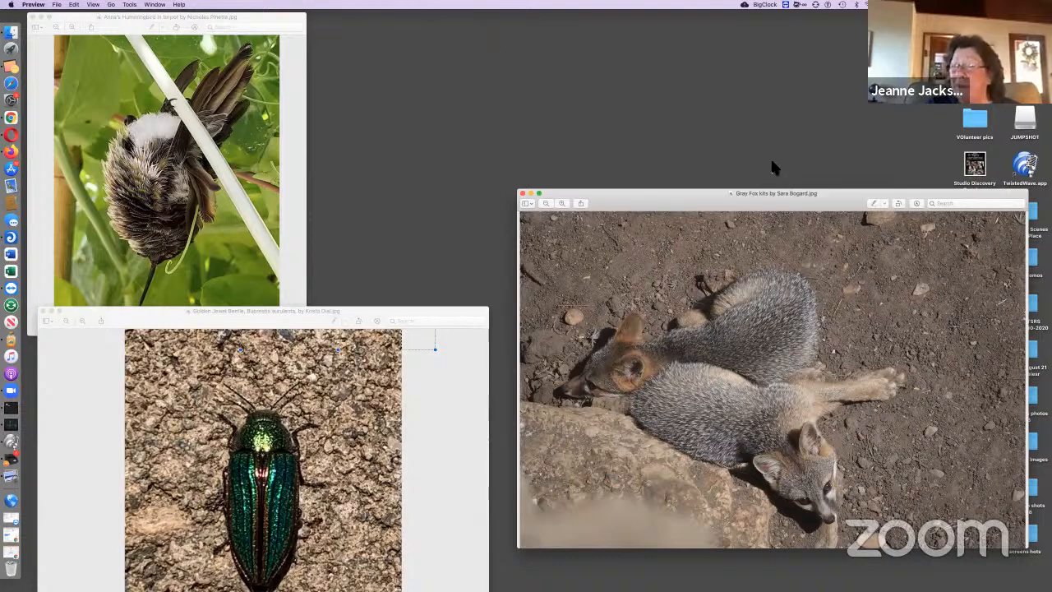
pyautogui.moveTo(799, 195)
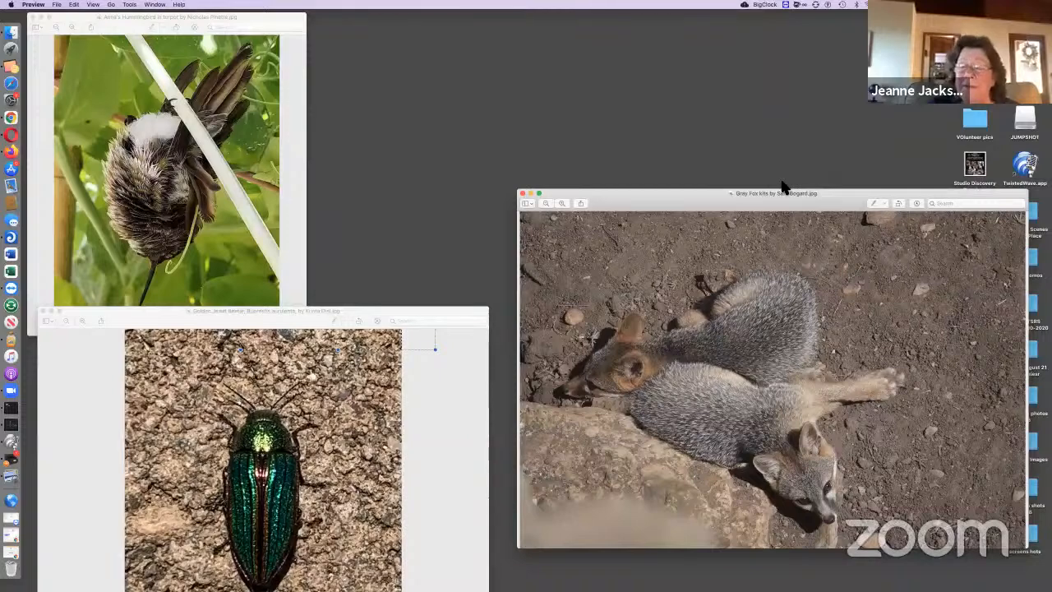
pyautogui.moveTo(839, 189)
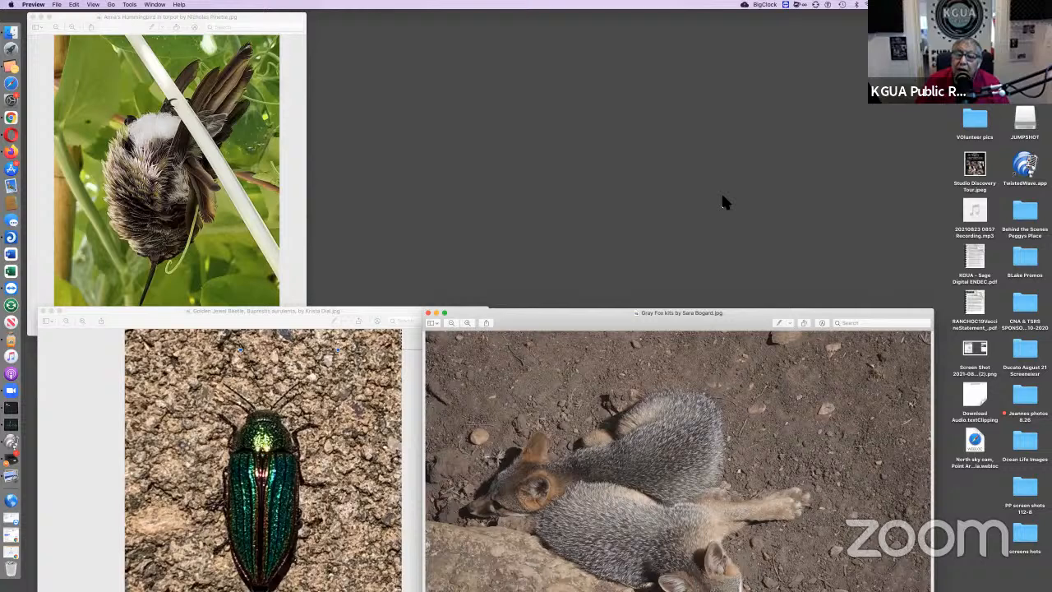
pyautogui.moveTo(579, 43)
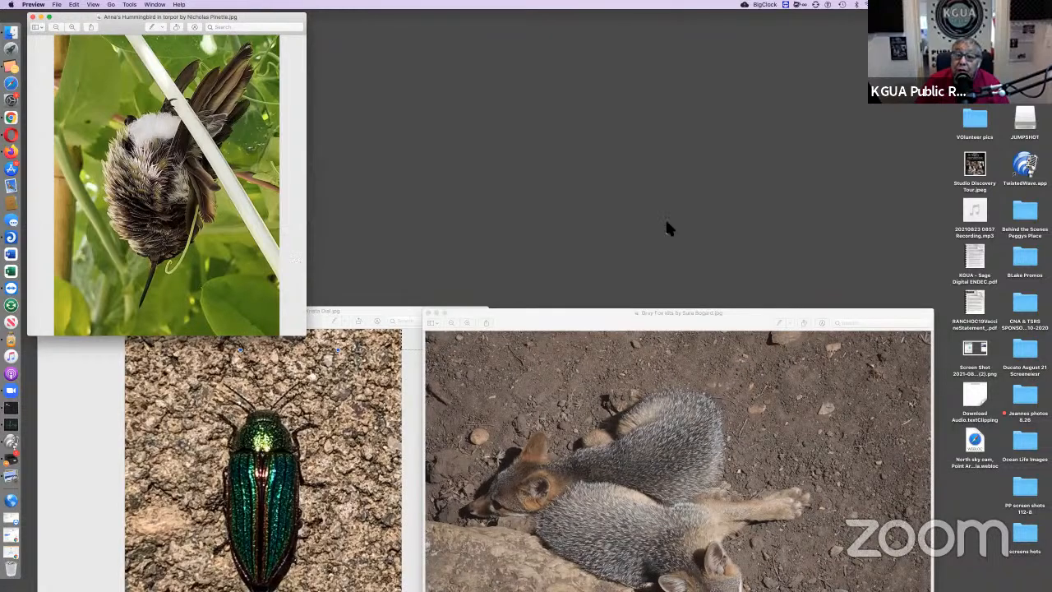
pyautogui.moveTo(828, 269)
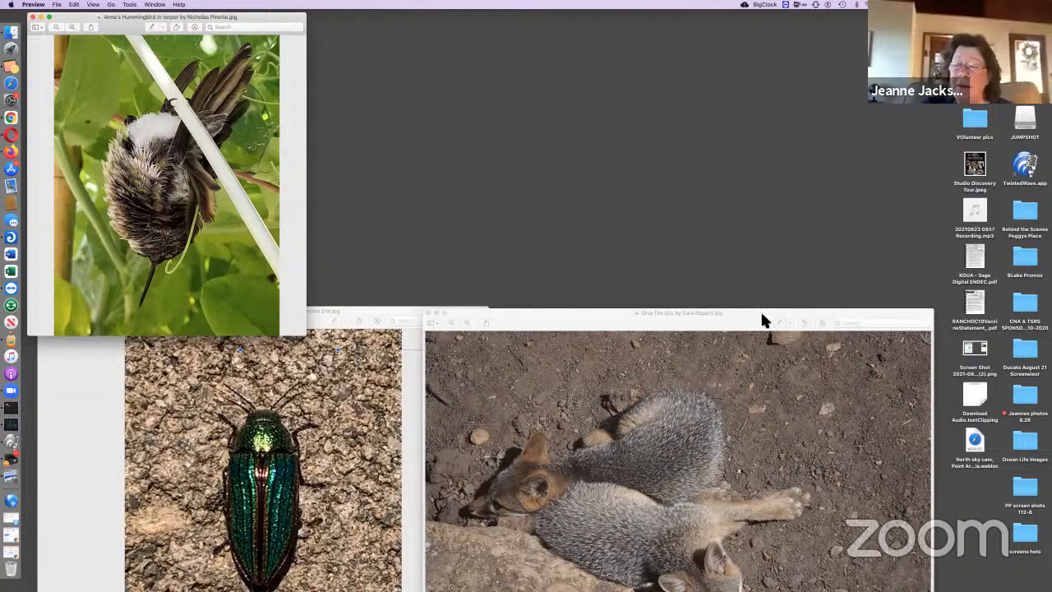
# Move the gray fox kits window up to the right, clear of the beetle photo.
pyautogui.moveTo(680, 312); pyautogui.dragTo(713, 219)
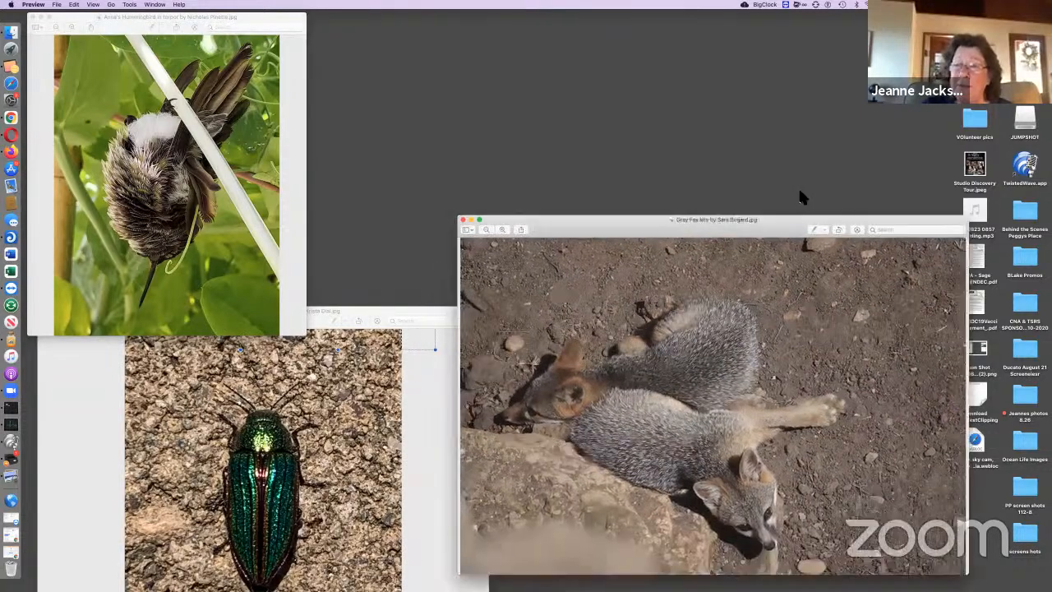
pyautogui.moveTo(713, 220); pyautogui.dragTo(729, 176)
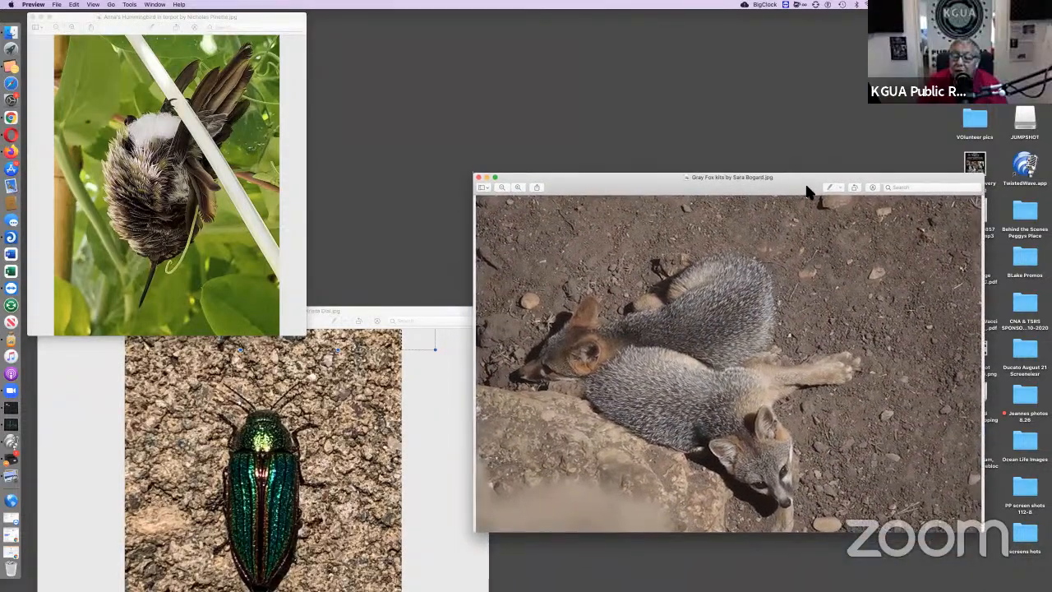
pyautogui.moveTo(730, 177); pyautogui.dragTo(756, 217)
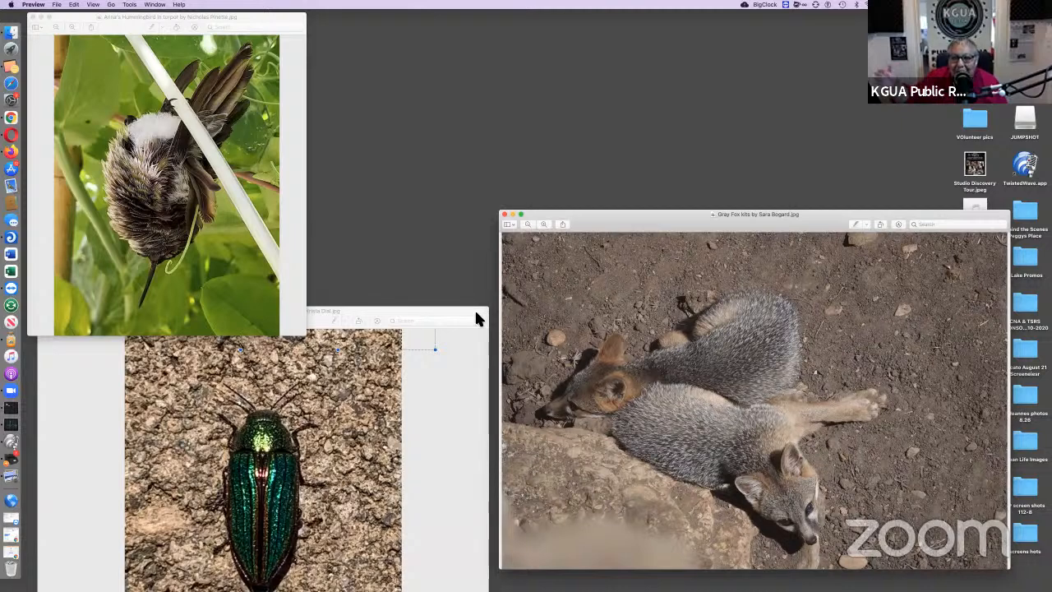
pyautogui.moveTo(582, 39)
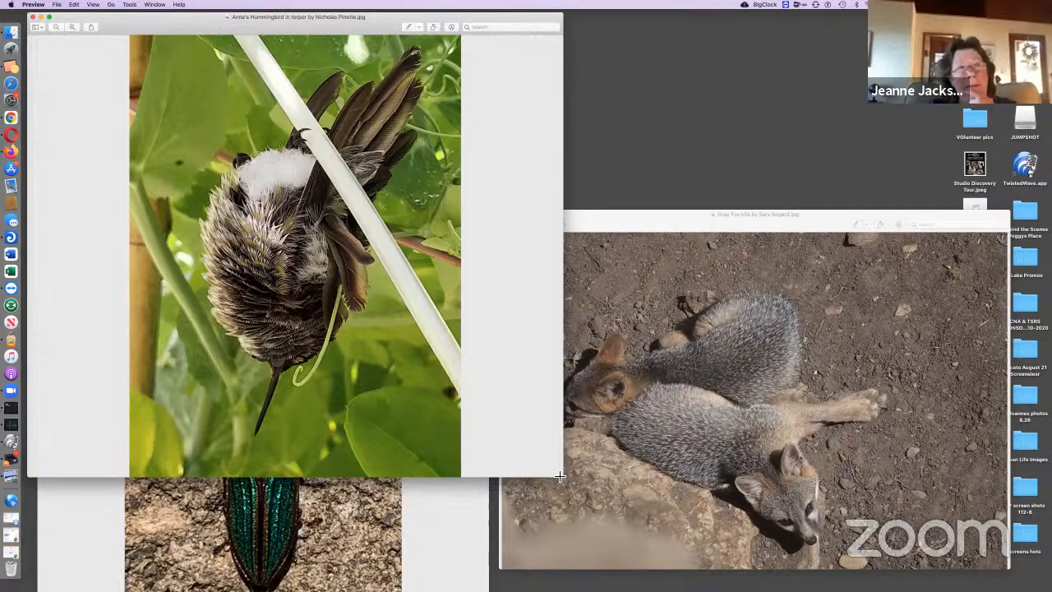
pyautogui.moveTo(196, 352)
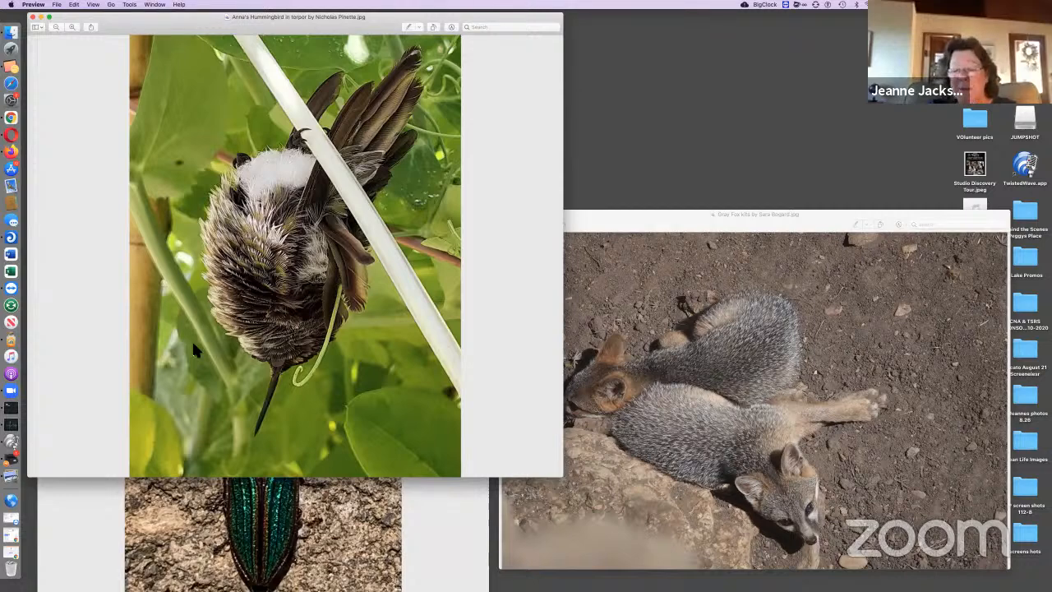
pyautogui.moveTo(37, 18)
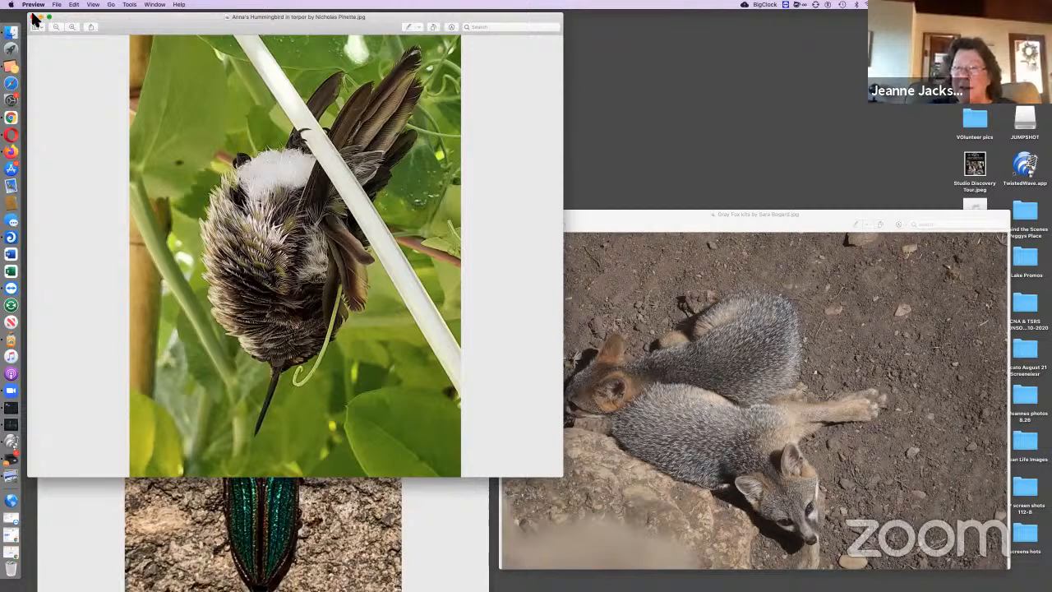
# Close the Anna's hummingbird in torpor photo window.
pyautogui.click(36, 19)
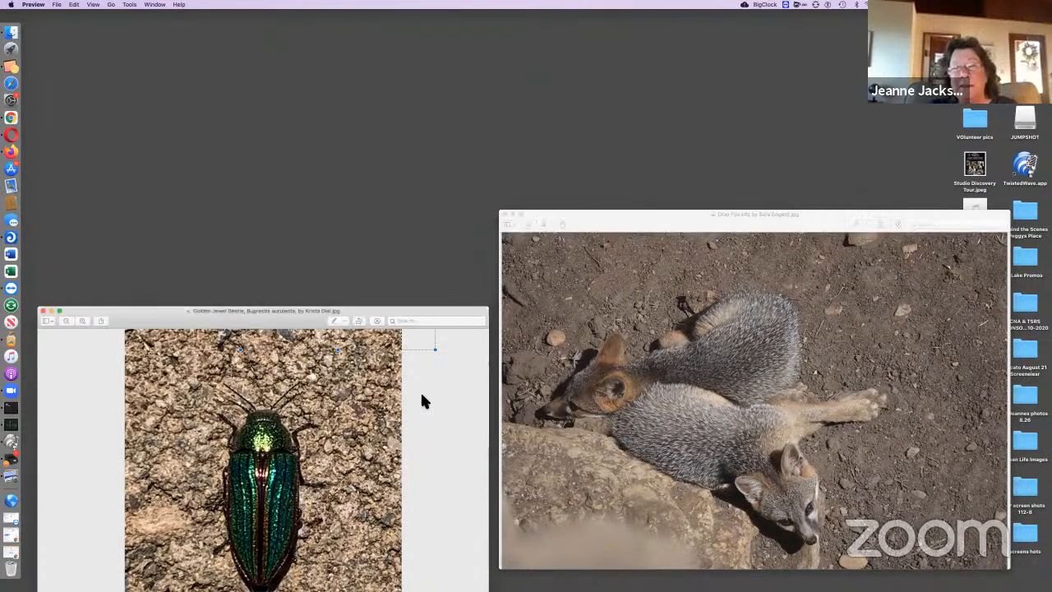
# Move the golden jewel beetle window up over the gray fox kits photo.
pyautogui.moveTo(263, 311); pyautogui.dragTo(382, 184)
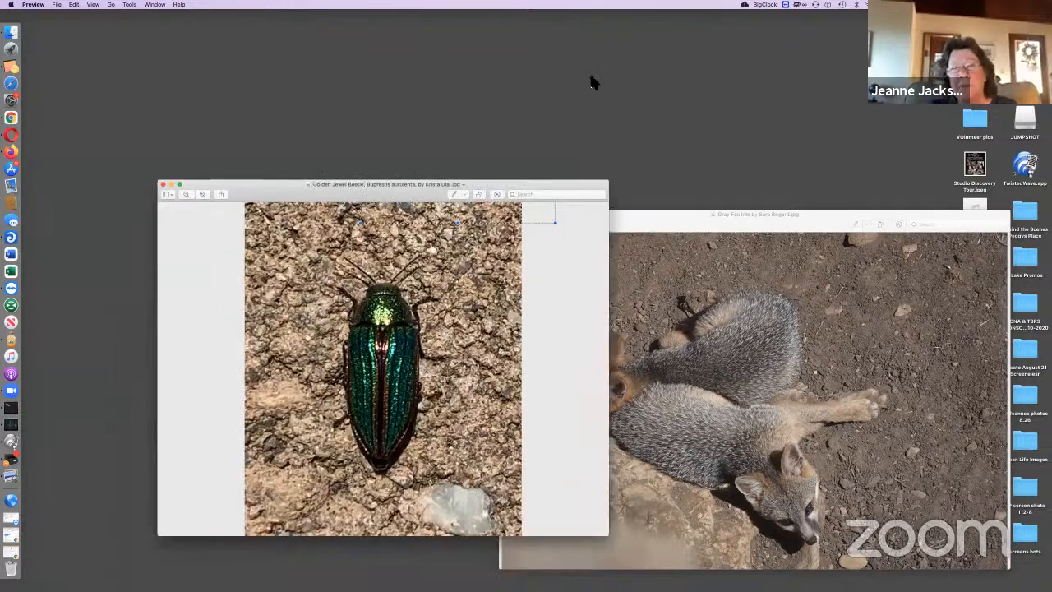
pyautogui.moveTo(383, 183); pyautogui.dragTo(402, 64)
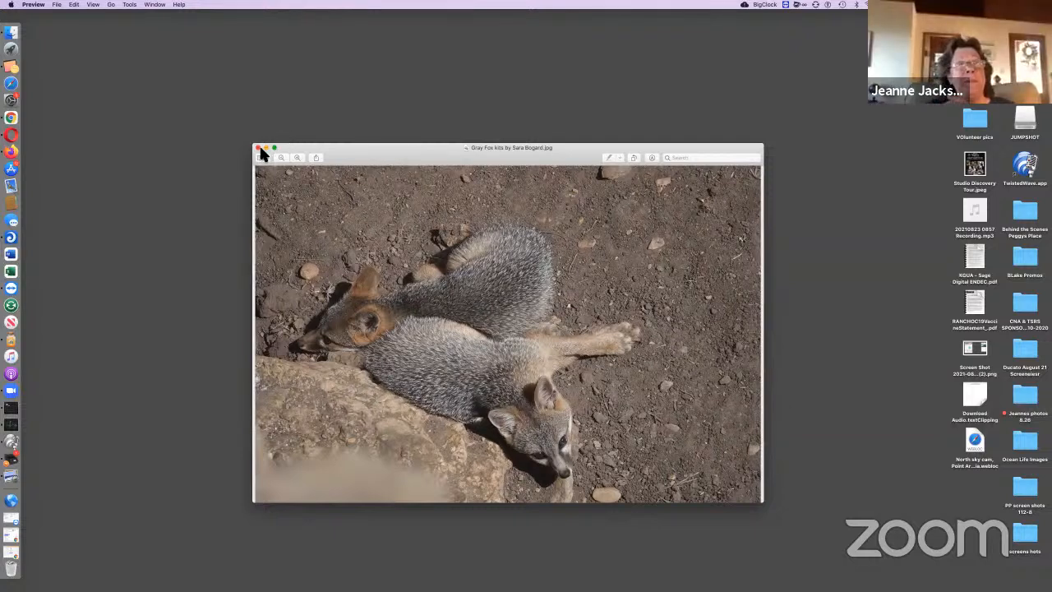
# Close the gray fox kits photo window.
pyautogui.click(258, 148)
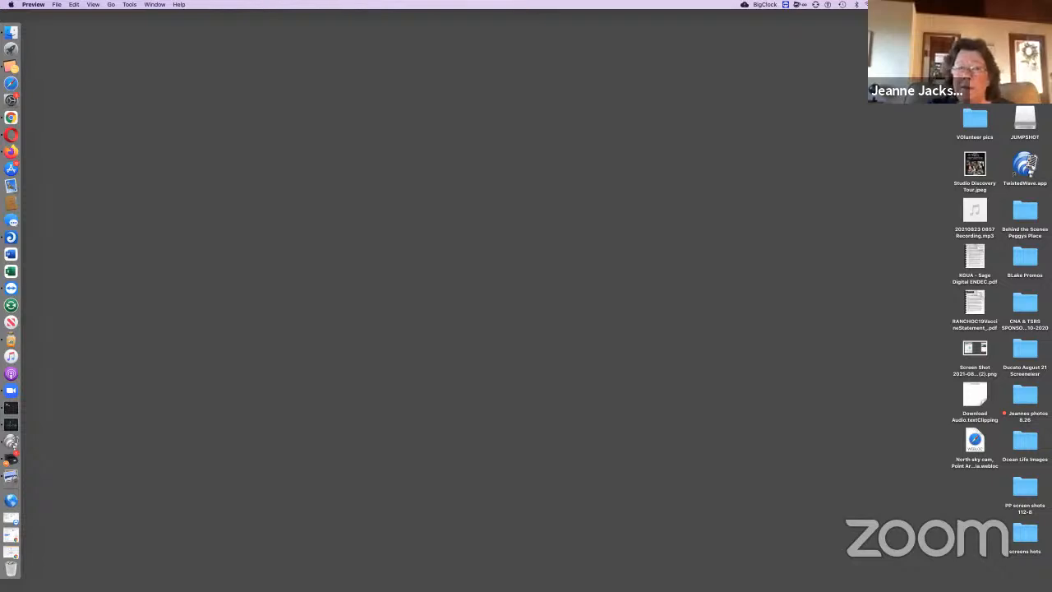
pyautogui.moveTo(274, 22)
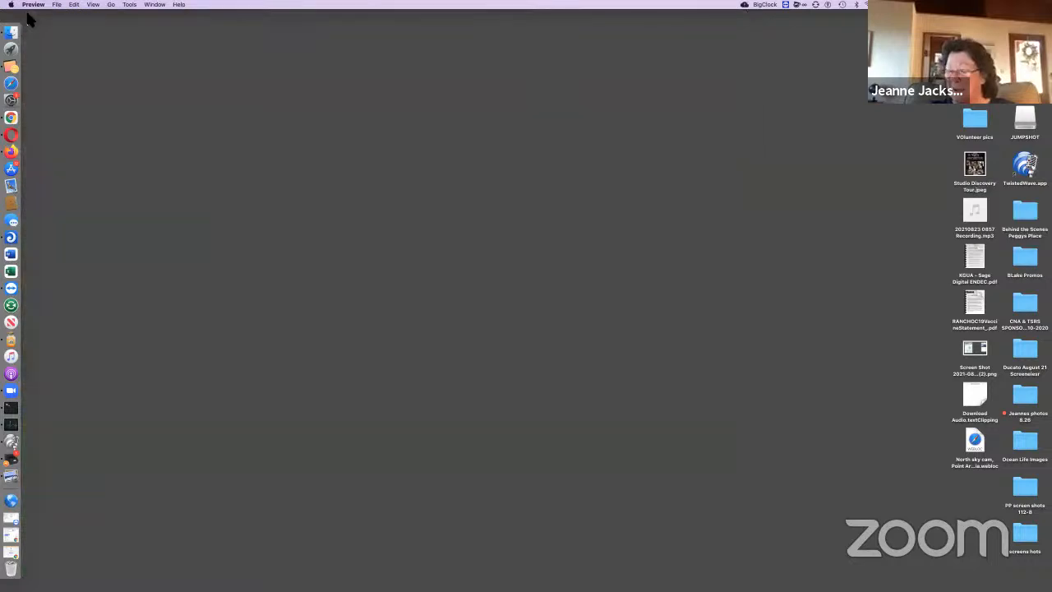
pyautogui.moveTo(714, 93)
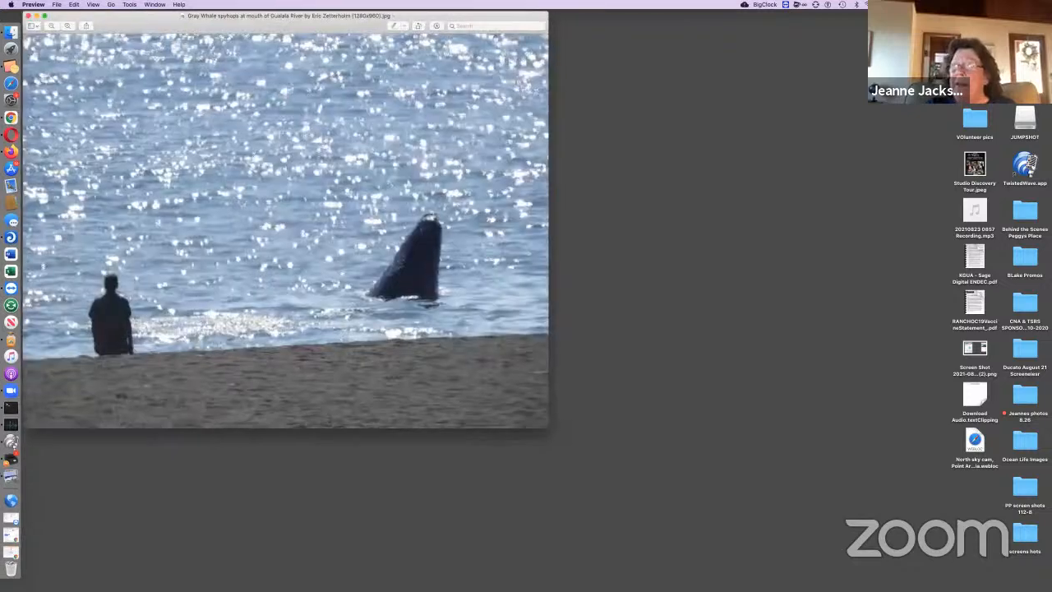
pyautogui.moveTo(801, 380)
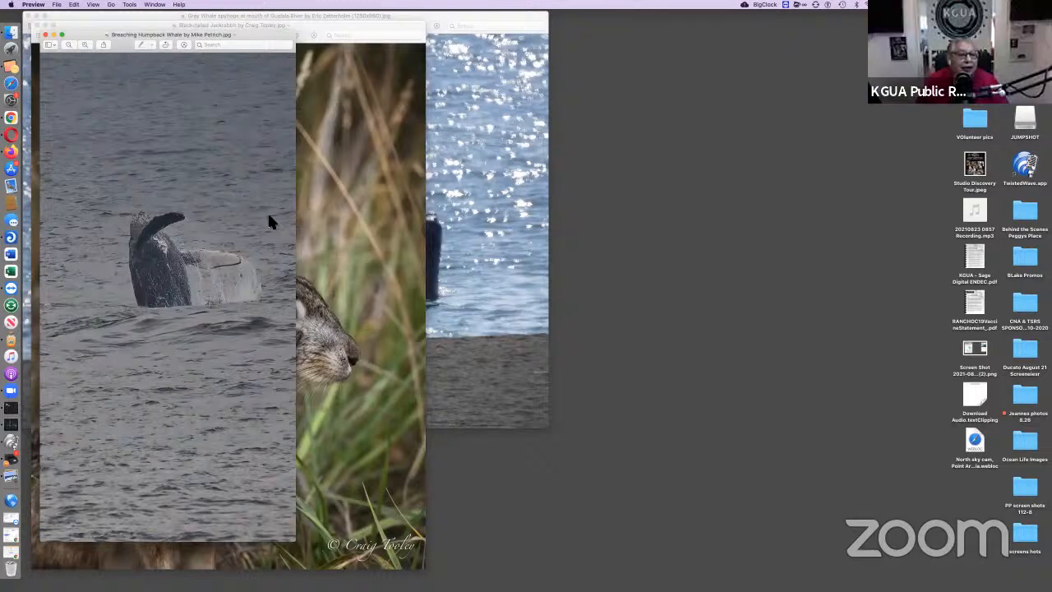
pyautogui.moveTo(334, 239)
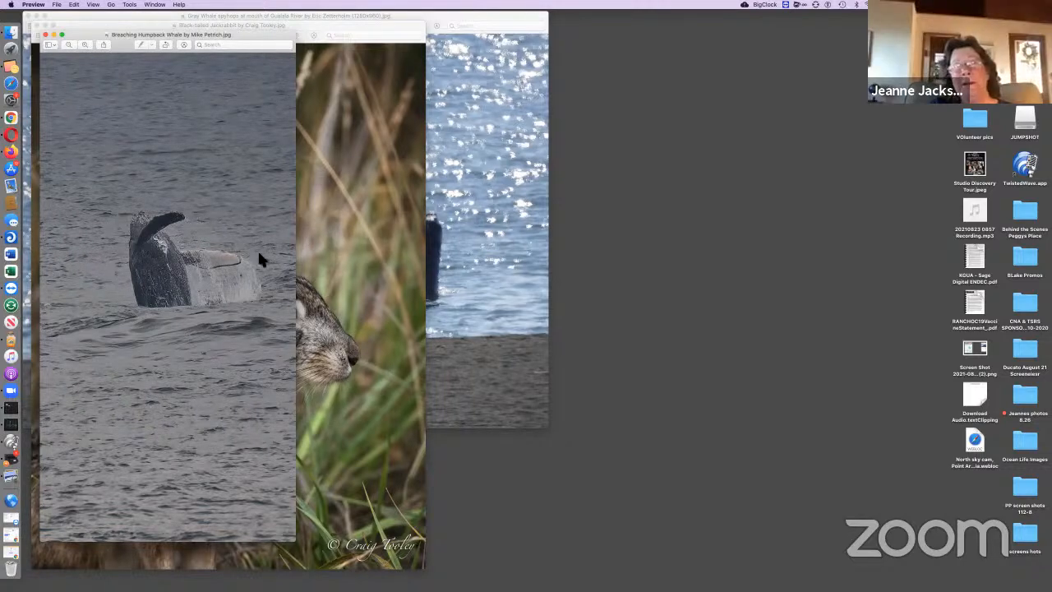
pyautogui.moveTo(288, 536)
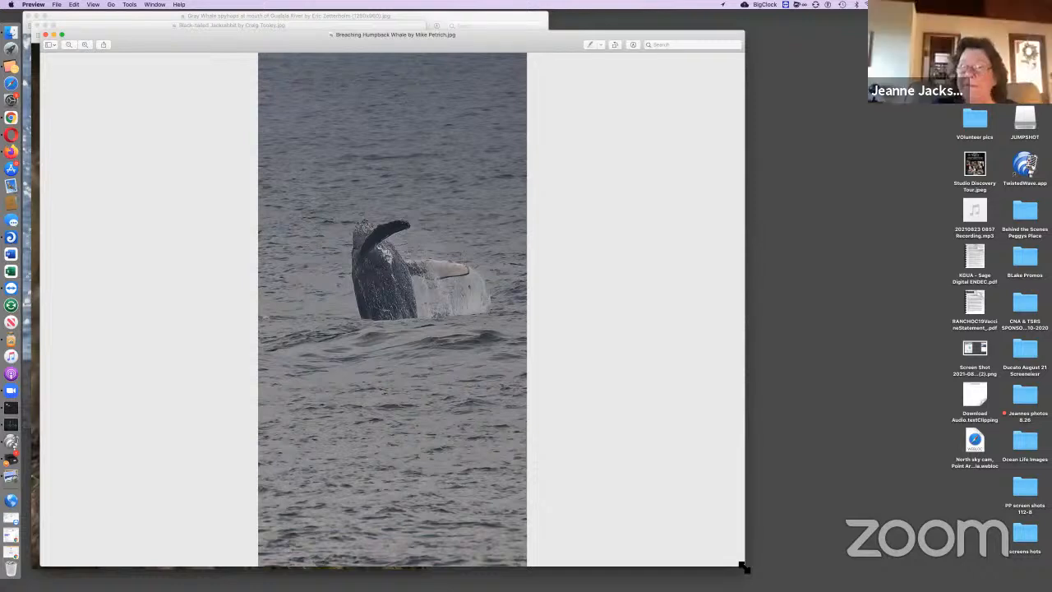
pyautogui.moveTo(522, 380)
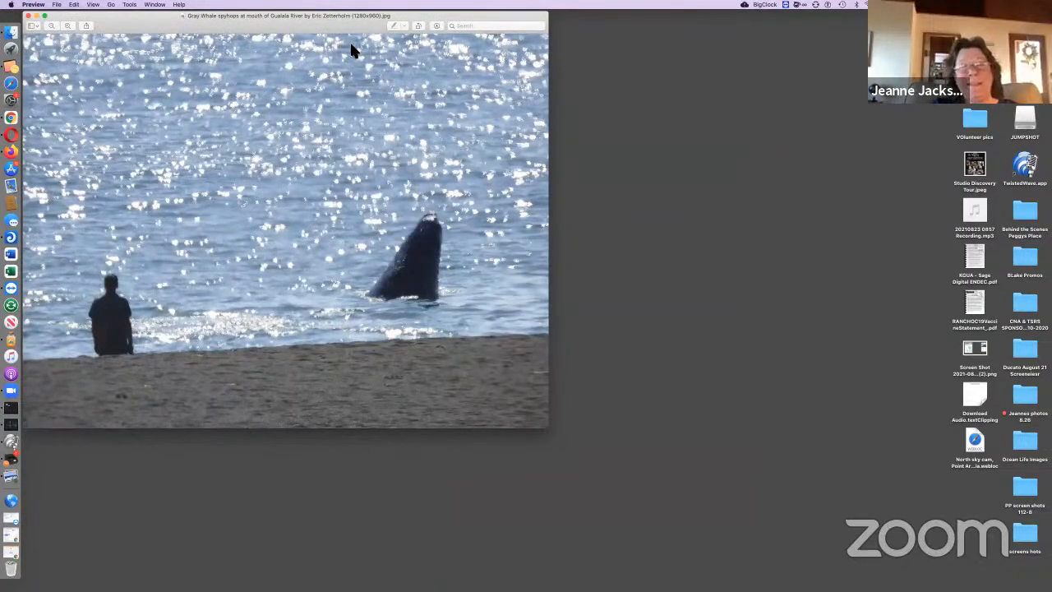
pyautogui.moveTo(567, 30)
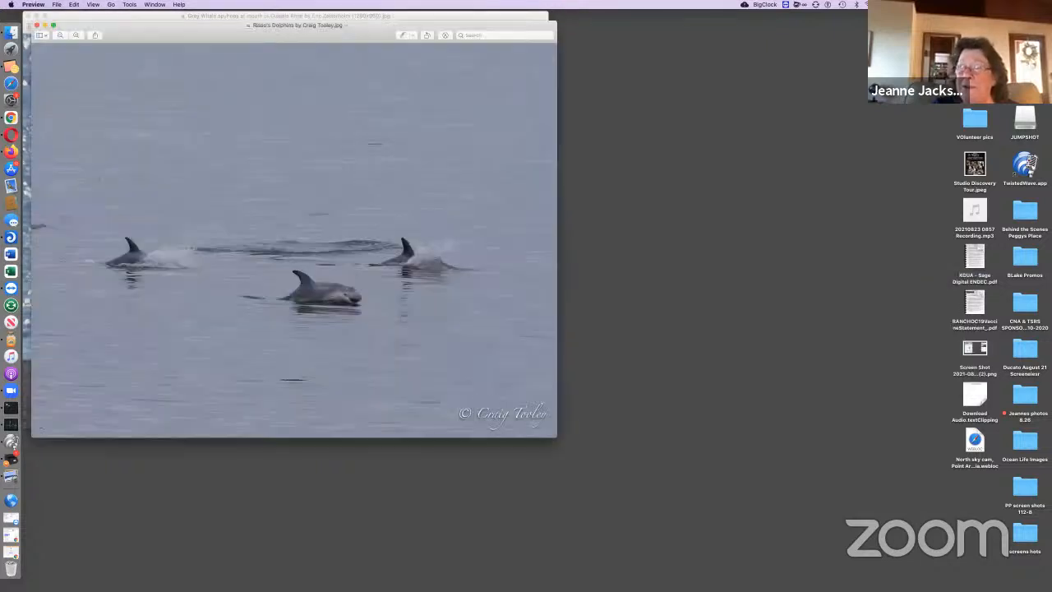
pyautogui.moveTo(784, 478)
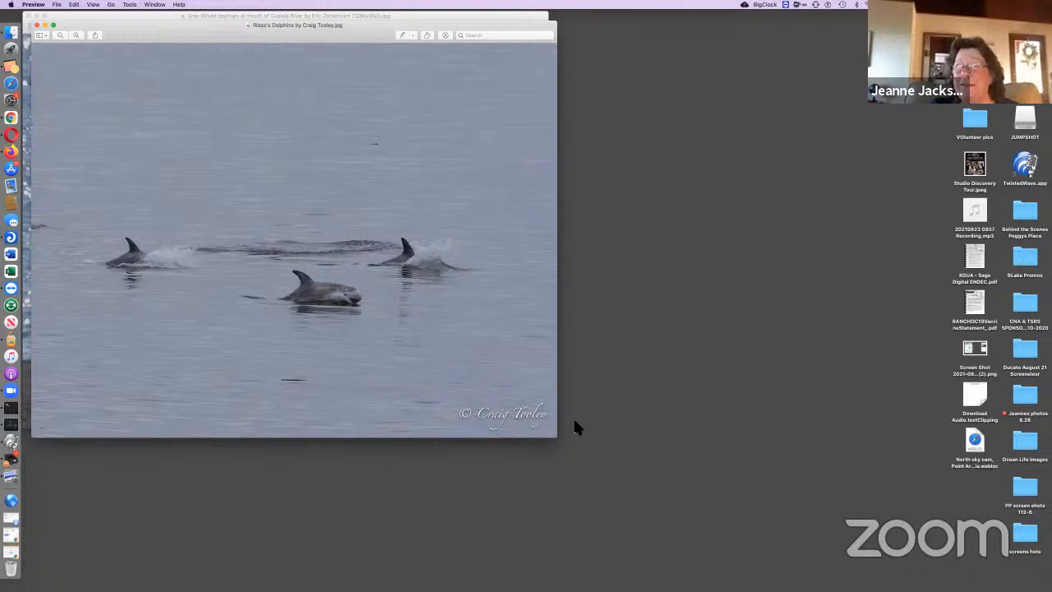
pyautogui.moveTo(557, 444)
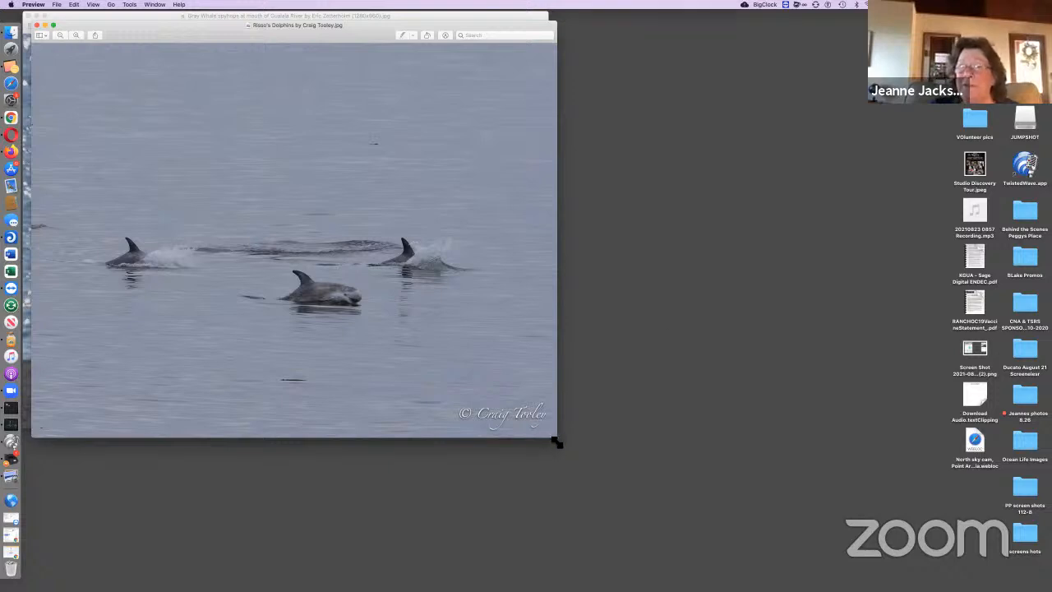
# Drag within the Risso's dolphins photo area in Preview.
pyautogui.moveTo(557, 445); pyautogui.dragTo(674, 462)
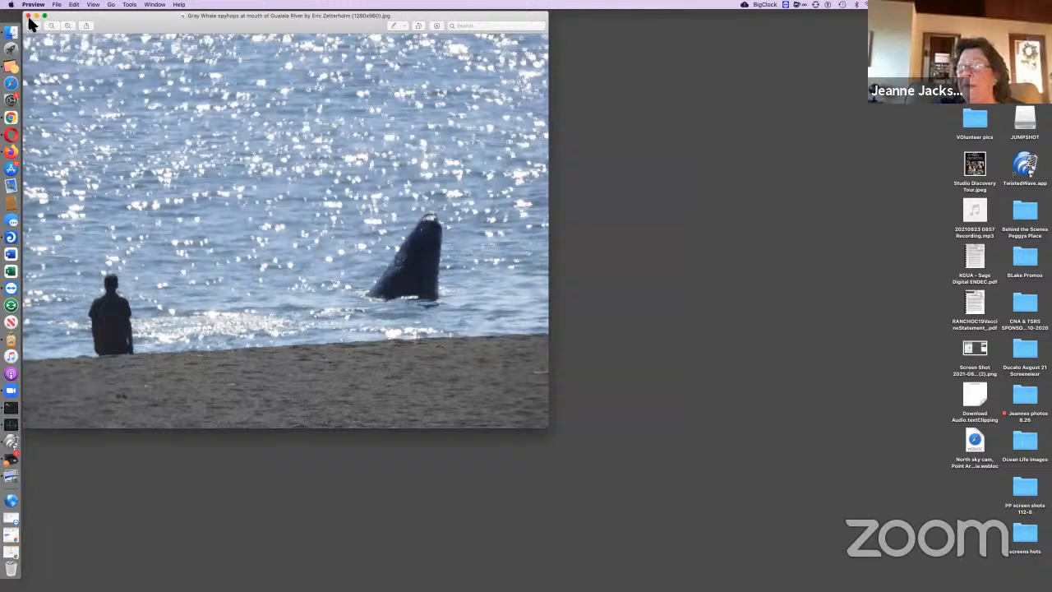
# Close the gray whale spyhop photo.
pyautogui.click(24, 19)
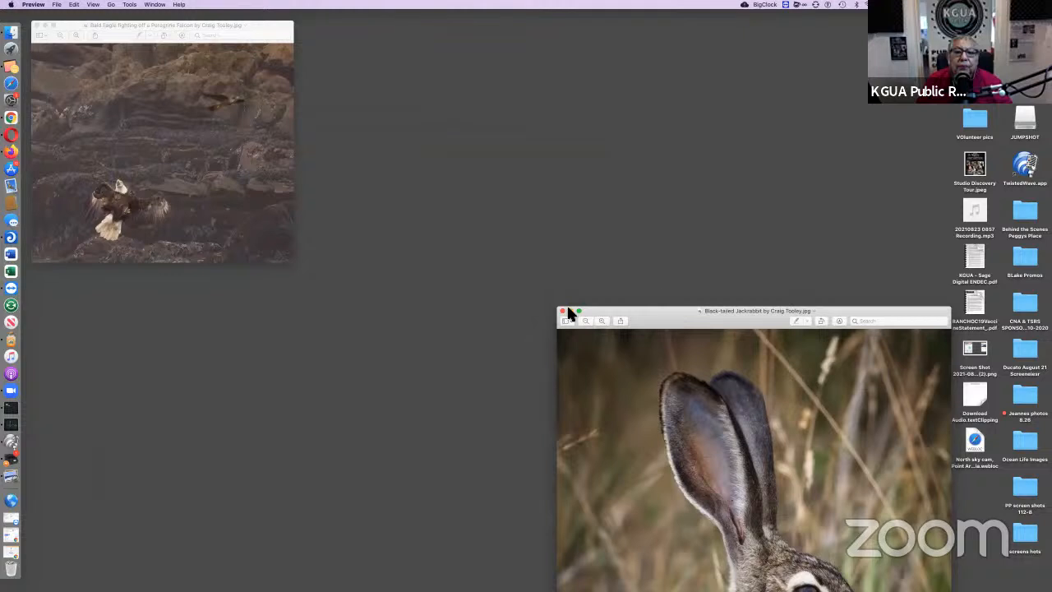
# Close the jackrabbit photo and enlarge the bald eagle and peregrine falcon photo.
pyautogui.click(563, 311)
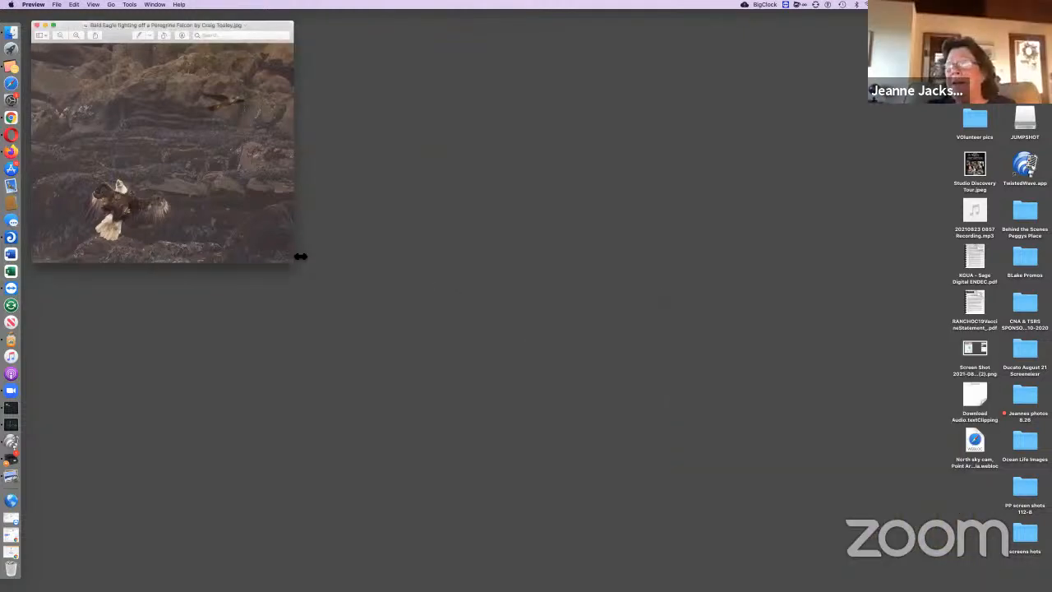
pyautogui.moveTo(301, 257); pyautogui.dragTo(555, 449)
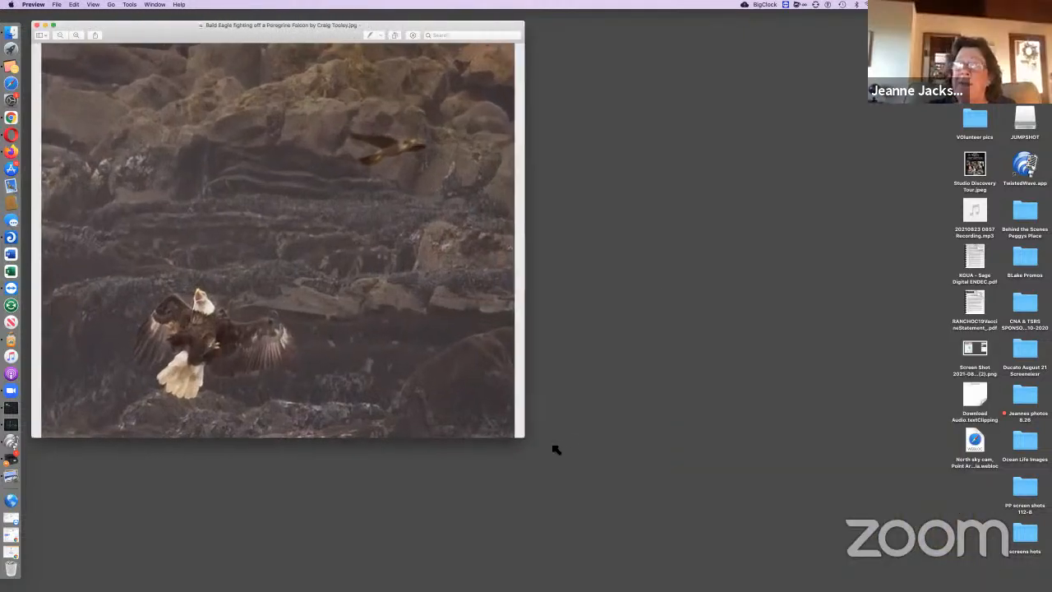
pyautogui.moveTo(523, 436); pyautogui.dragTo(646, 474)
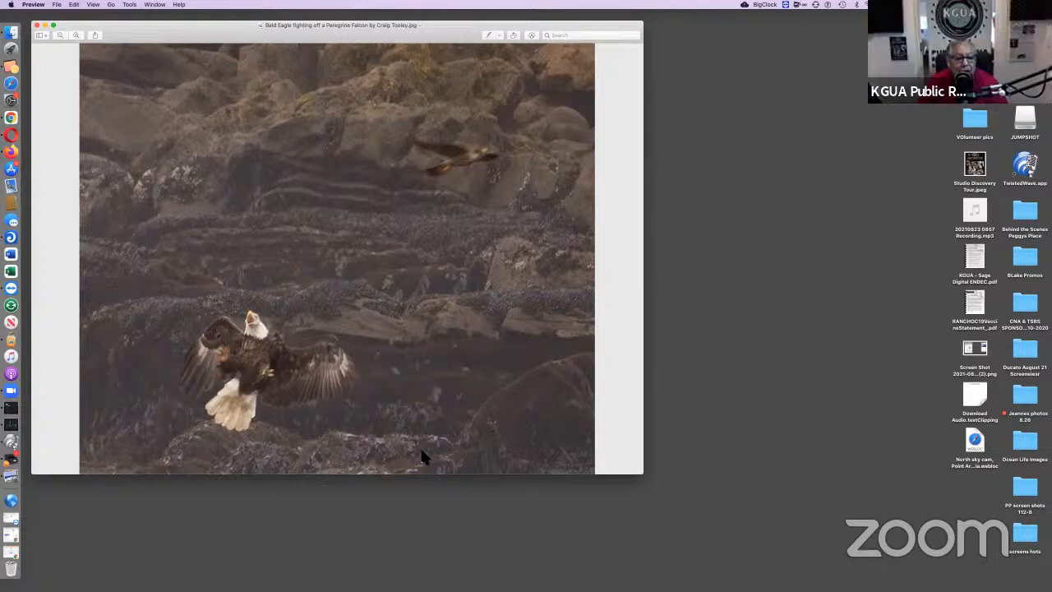
pyautogui.moveTo(50, 345)
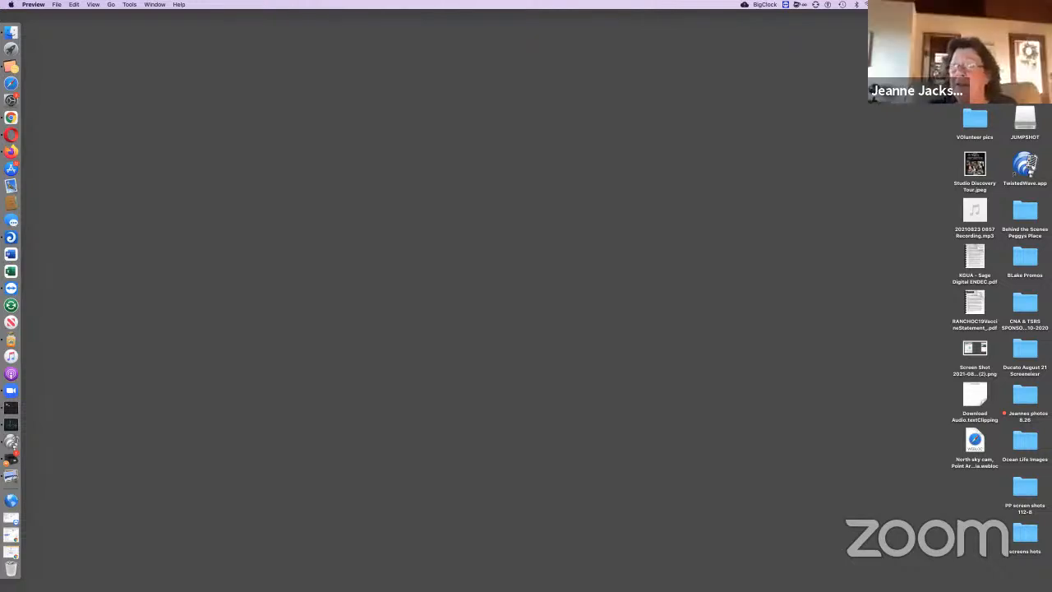
pyautogui.moveTo(754, 172)
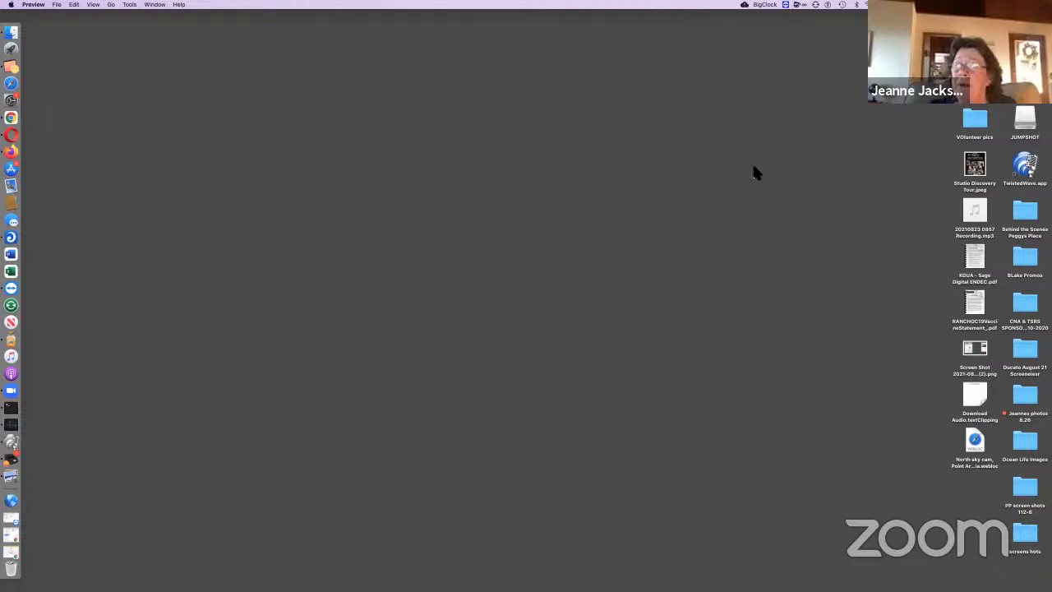
pyautogui.moveTo(769, 170)
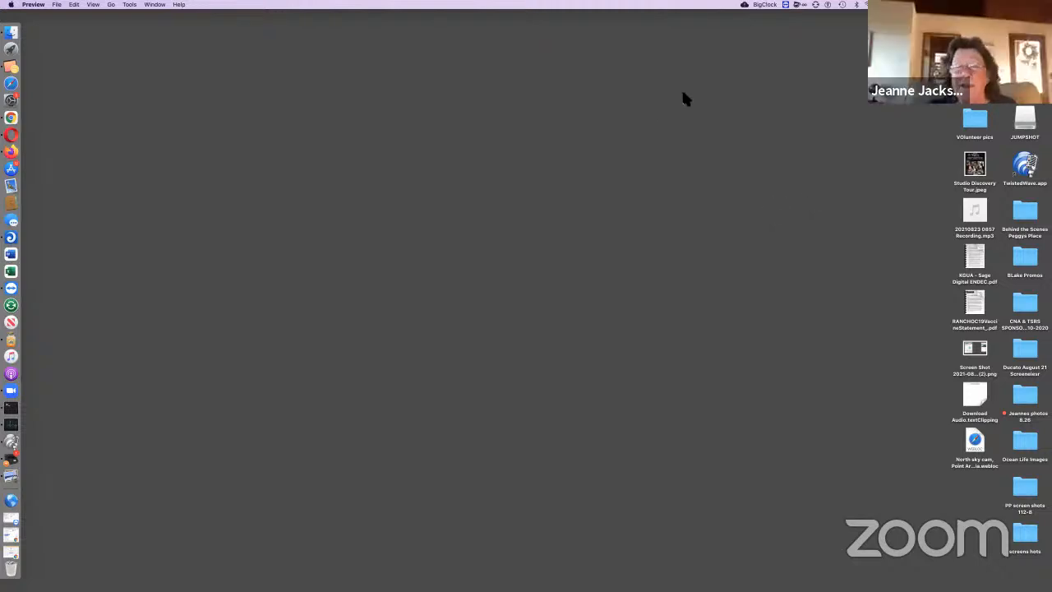
pyautogui.moveTo(826, 86)
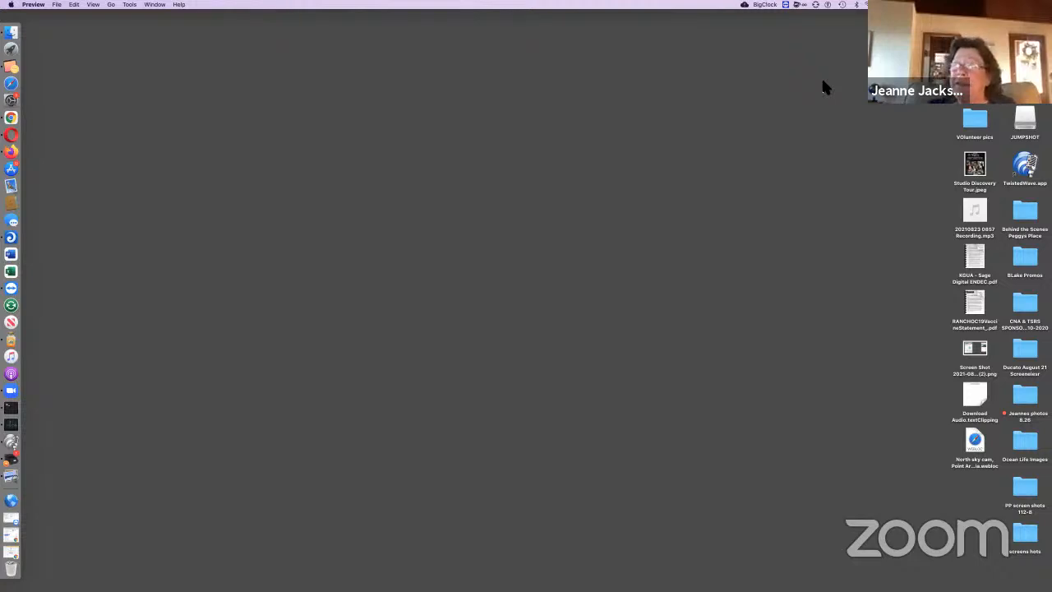
pyautogui.moveTo(649, 319)
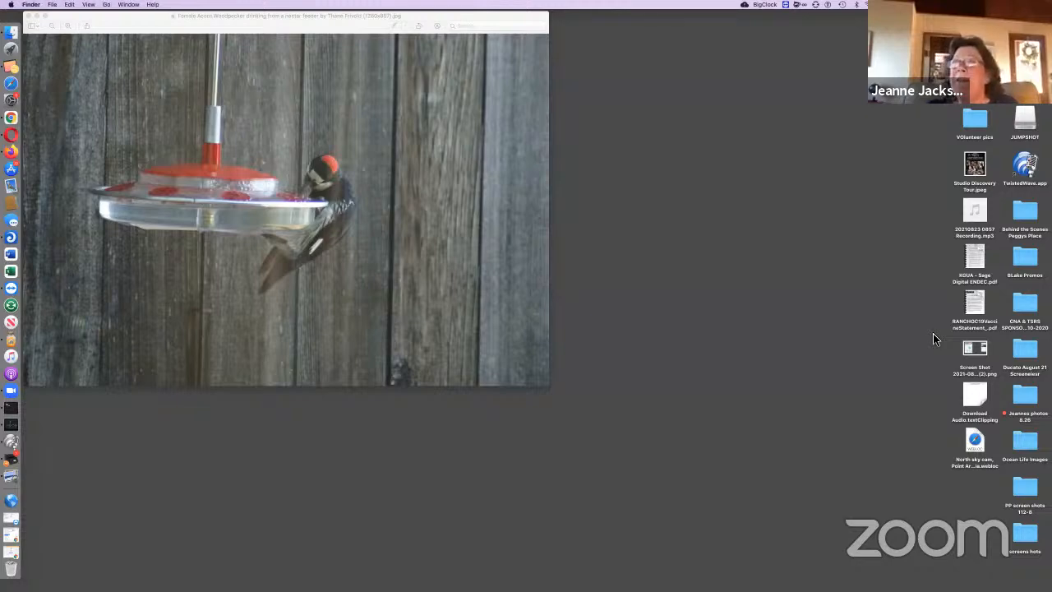
pyautogui.moveTo(892, 240)
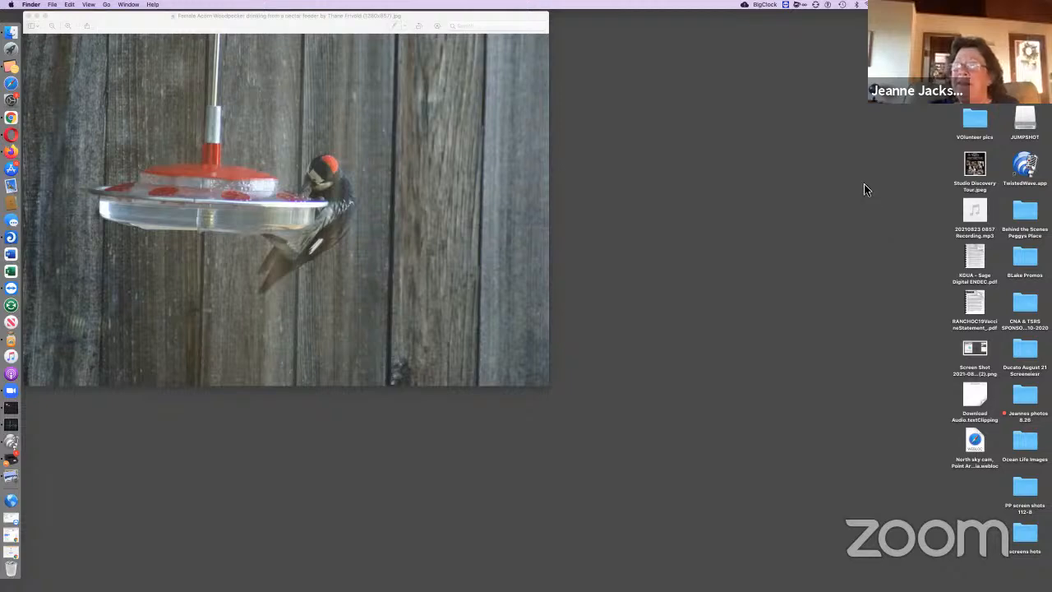
pyautogui.moveTo(827, 138)
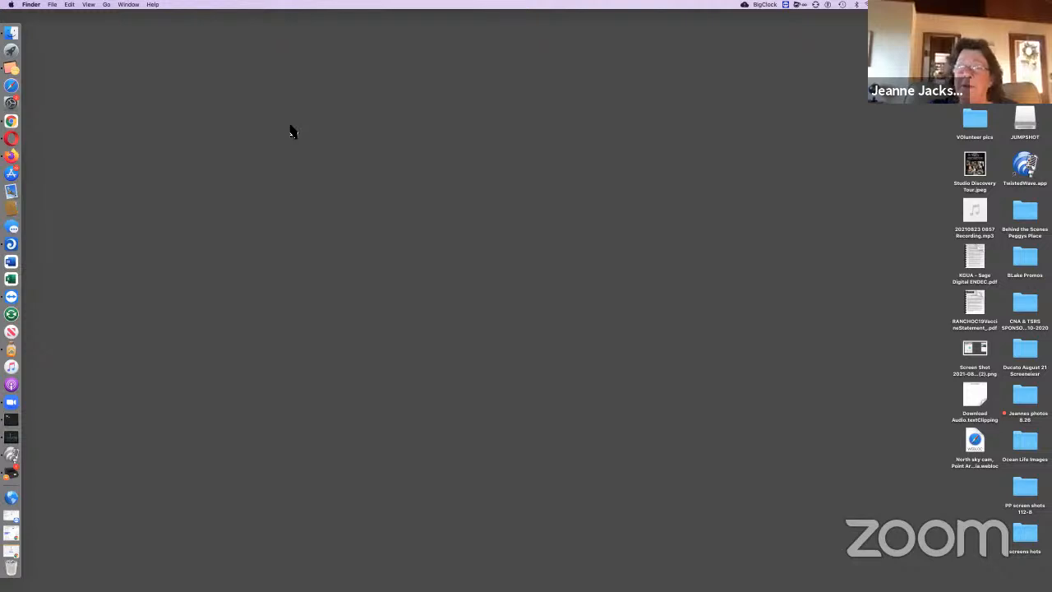
pyautogui.moveTo(575, 20)
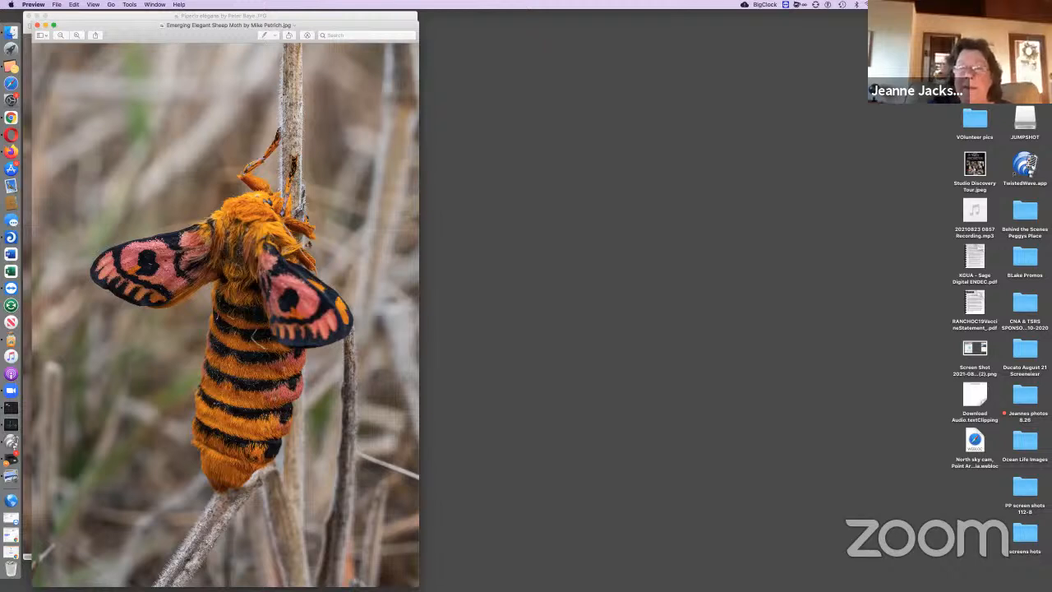
pyautogui.moveTo(1039, 350)
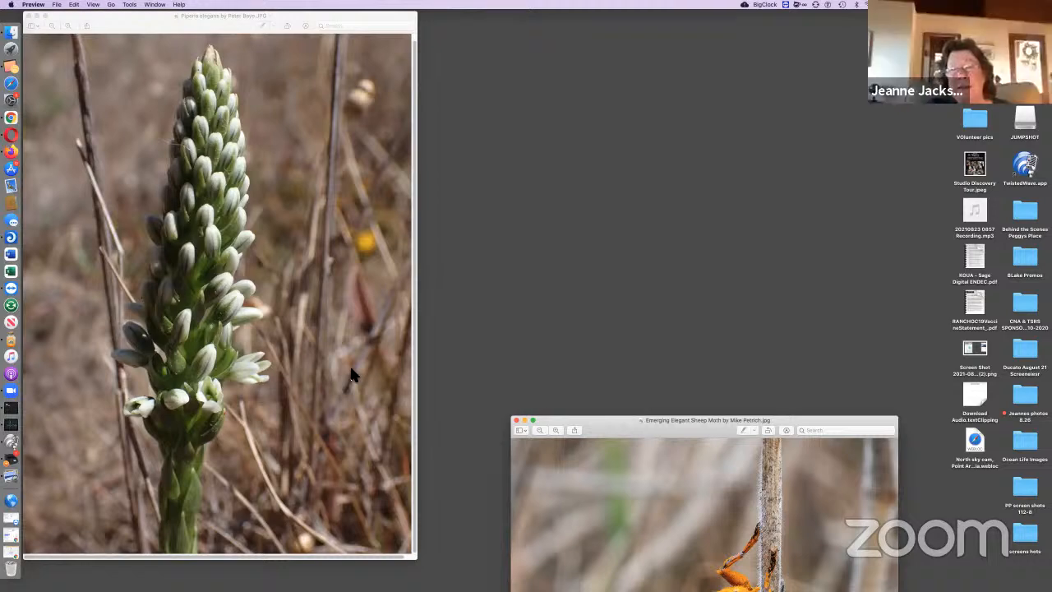
pyautogui.moveTo(773, 380)
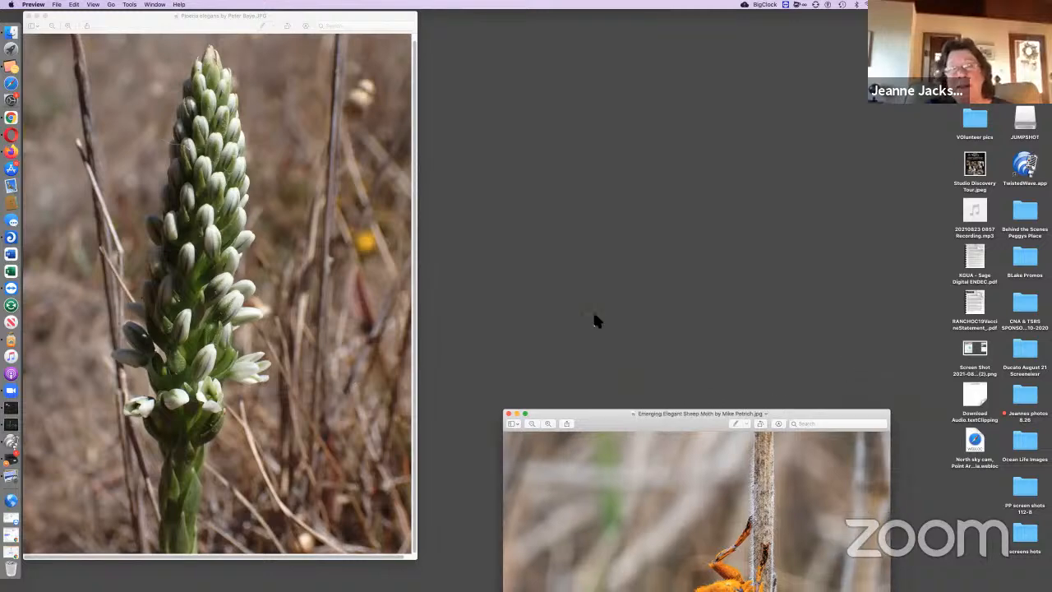
# Raise the elegant sheep moth window beside the Piperia elegans orchid photo.
pyautogui.moveTo(696, 413); pyautogui.dragTo(612, 264)
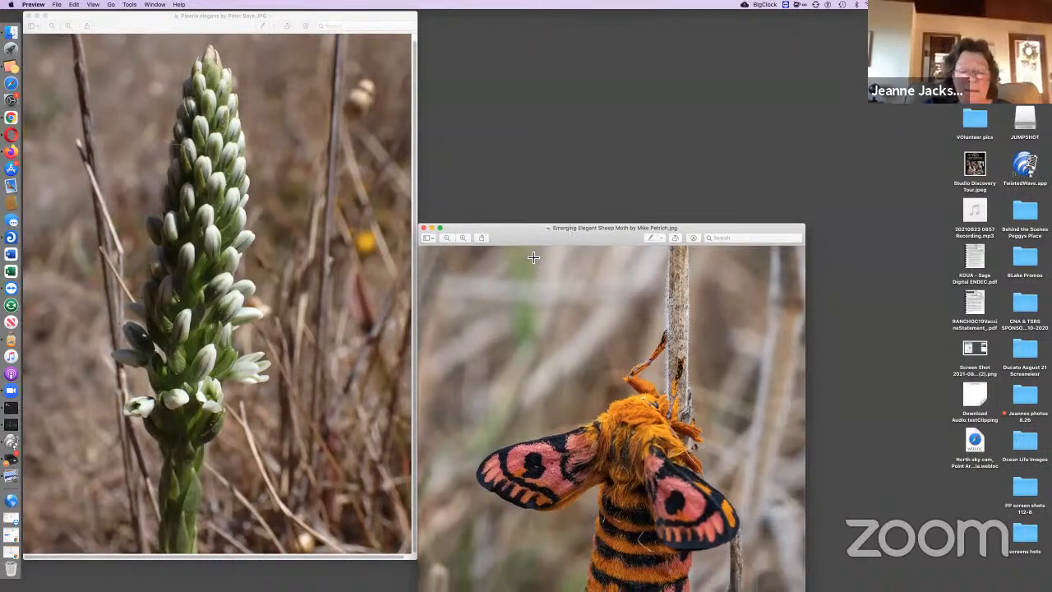
pyautogui.moveTo(532, 255)
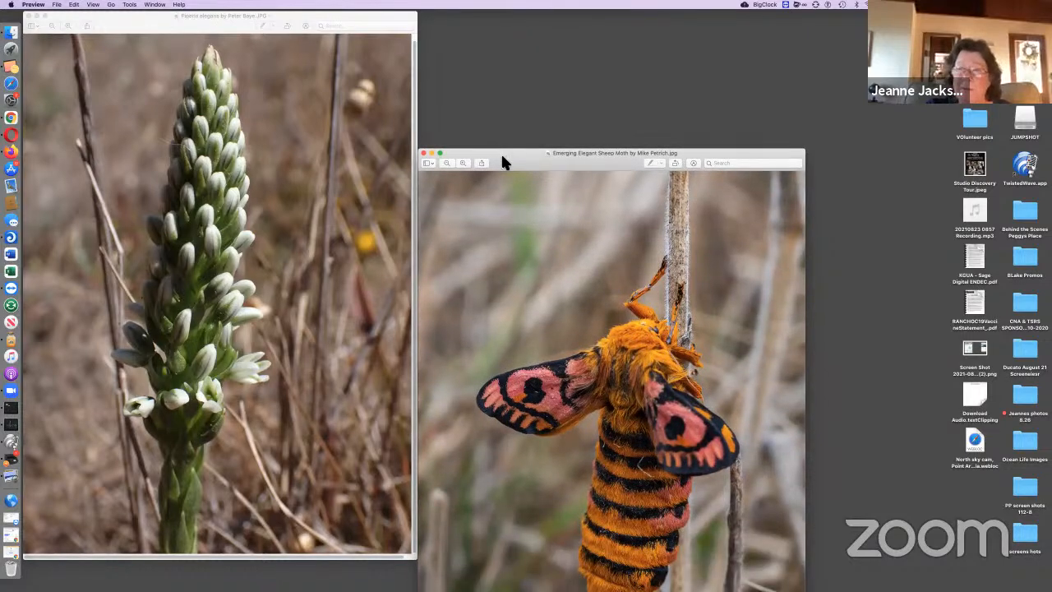
pyautogui.moveTo(753, 101)
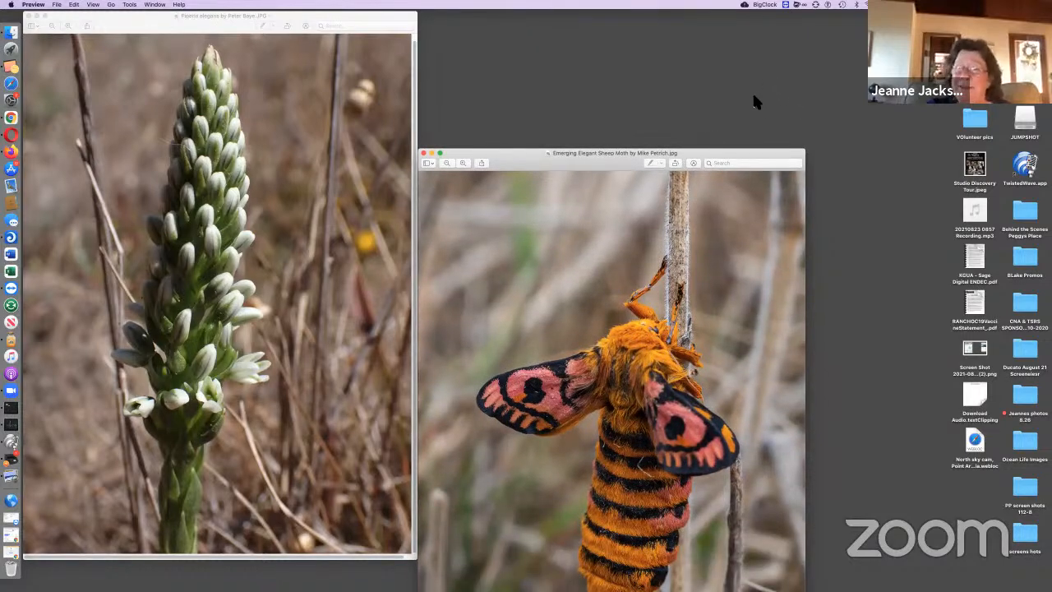
pyautogui.moveTo(855, 100)
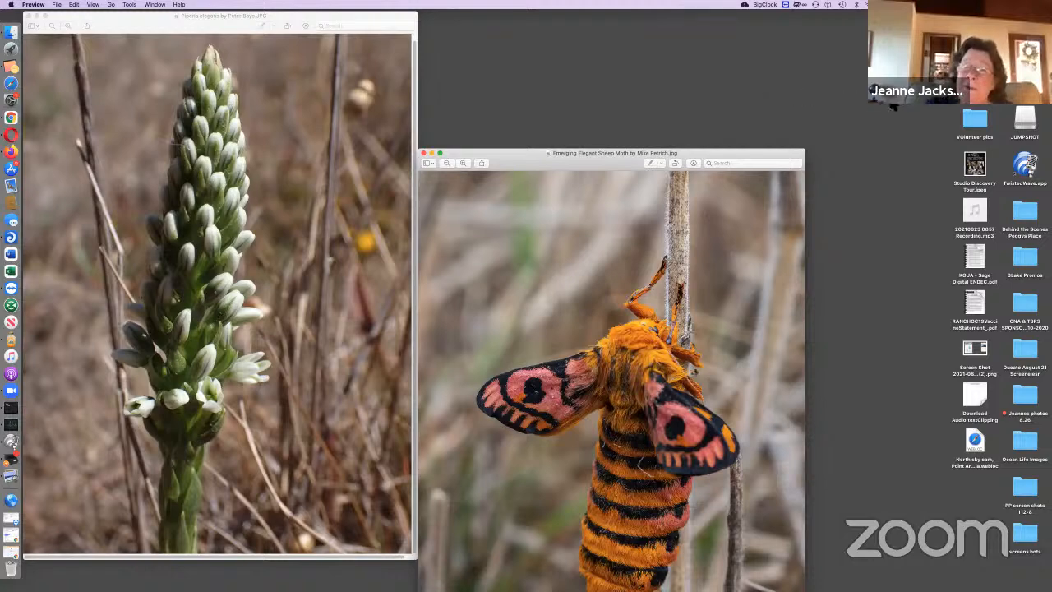
pyautogui.moveTo(746, 152)
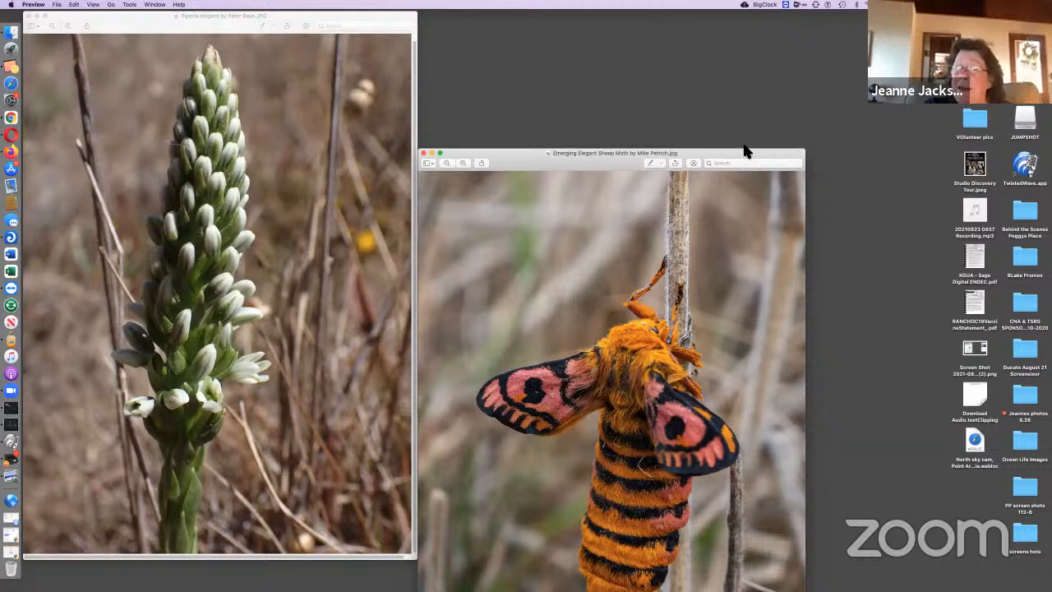